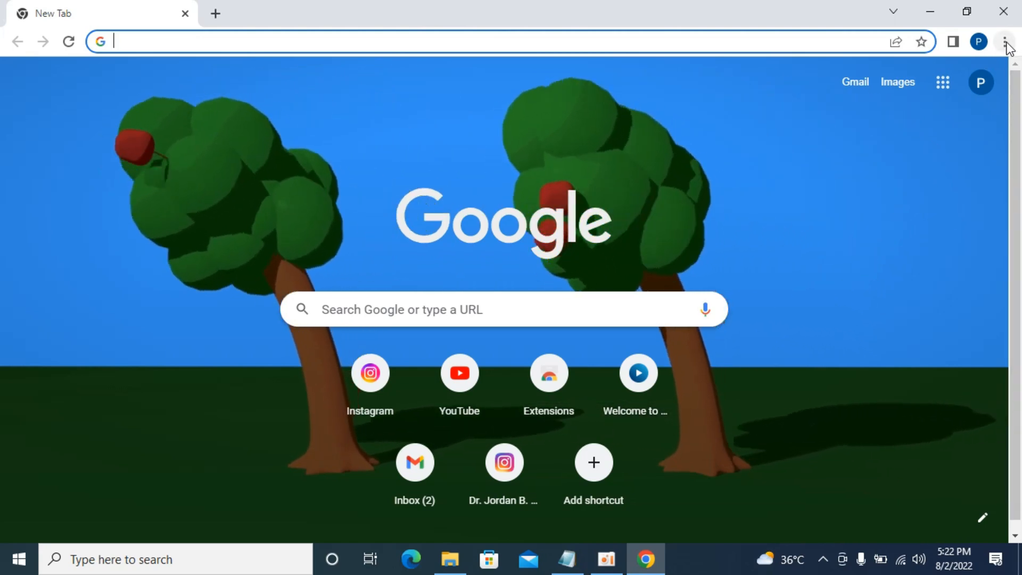
Step: Open Chrome's Extensions page from the three-dot menu
left_click(1005, 41)
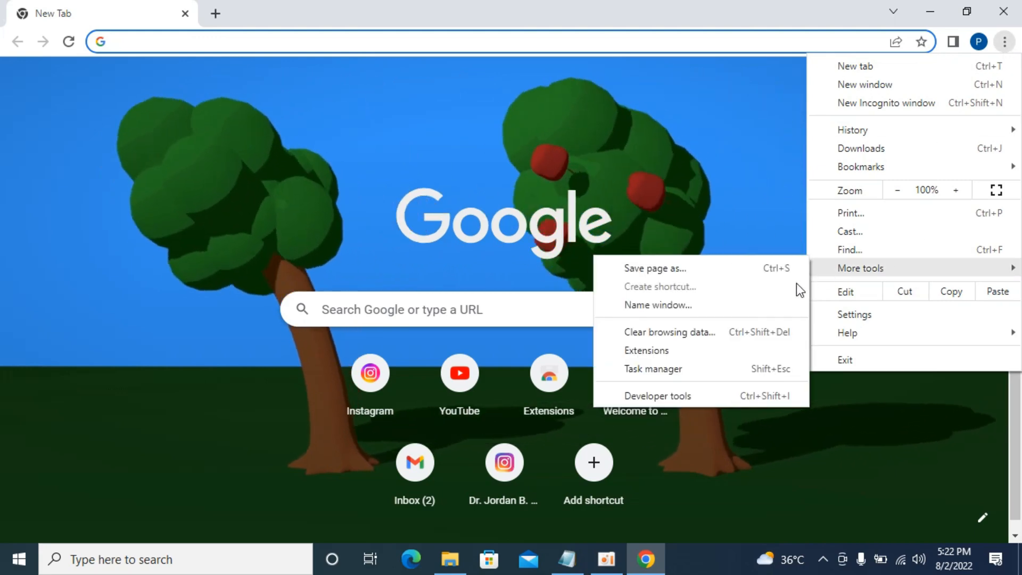
left_click(647, 350)
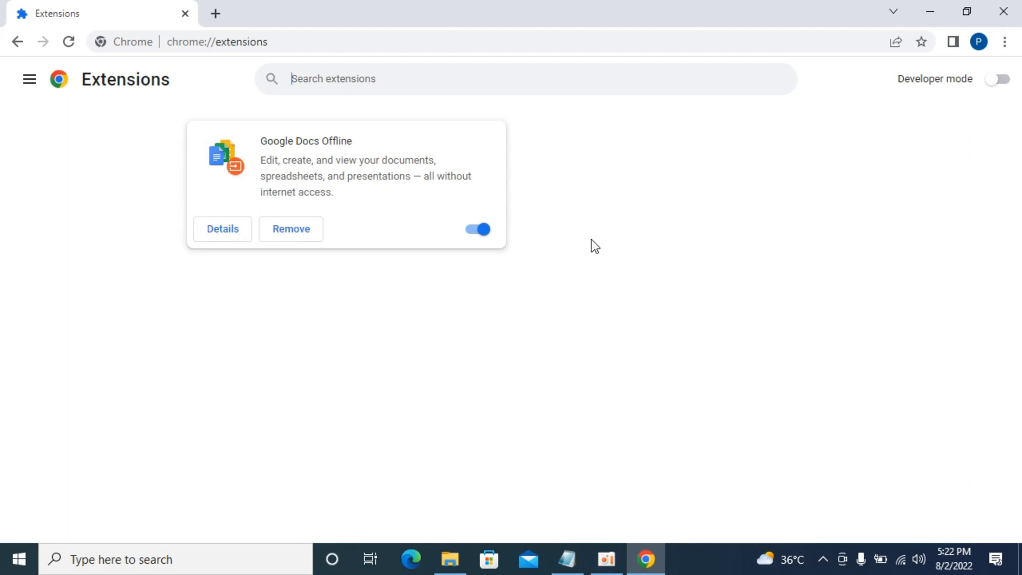
mouse_move(545, 252)
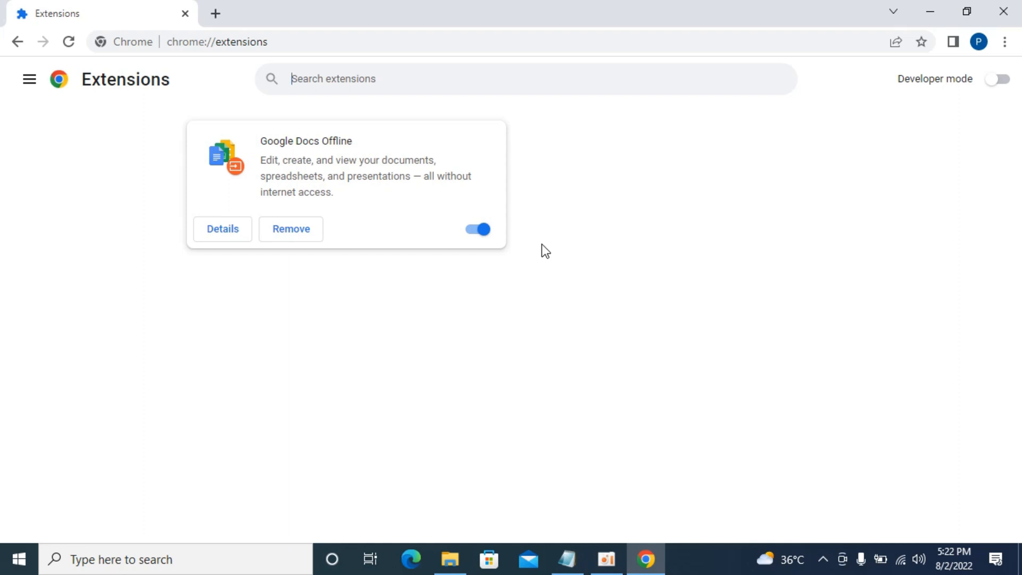
Step: Switch off the Google Docs Offline extension toggle
left_click(477, 229)
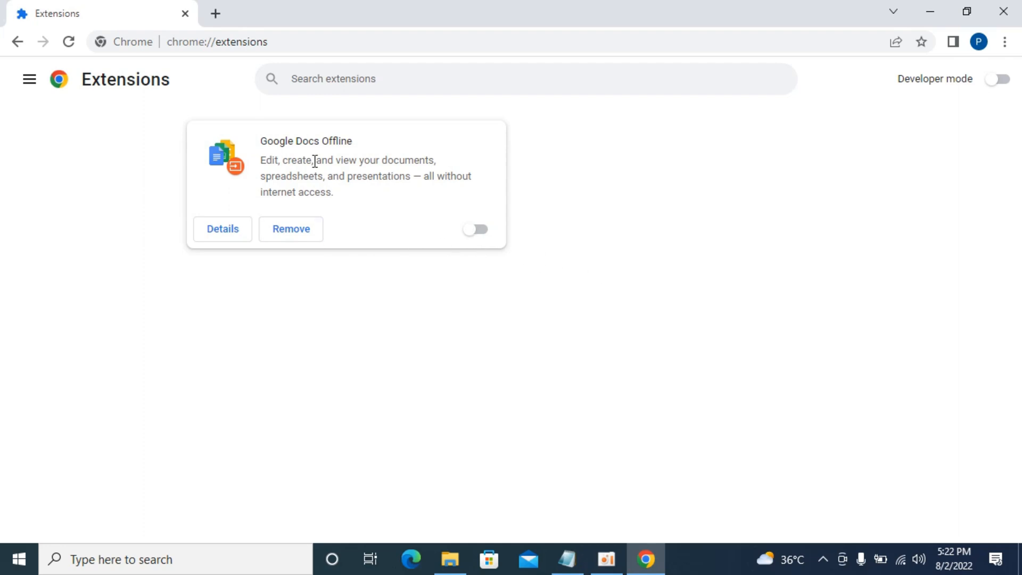
mouse_move(549, 172)
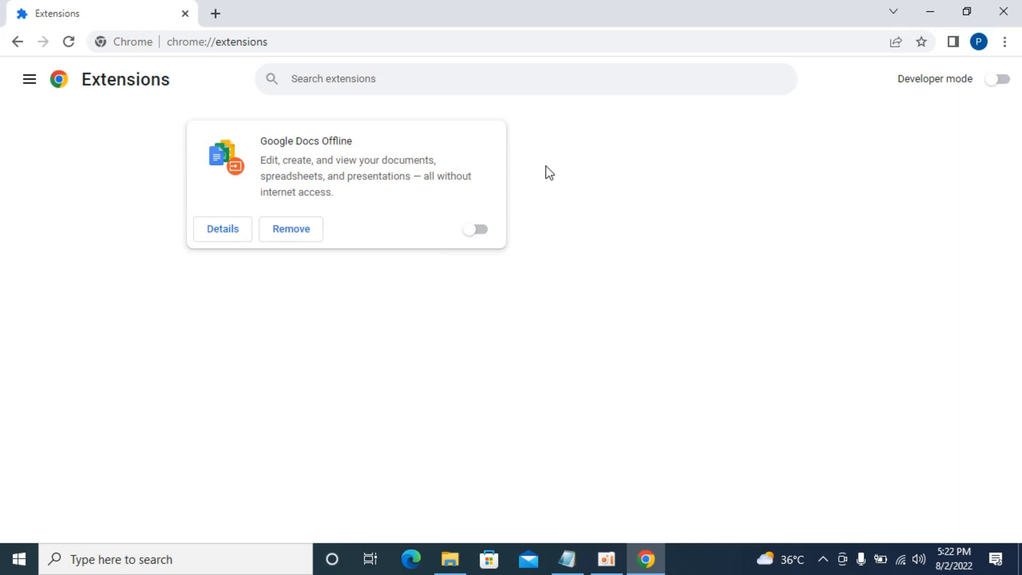
mouse_move(411, 165)
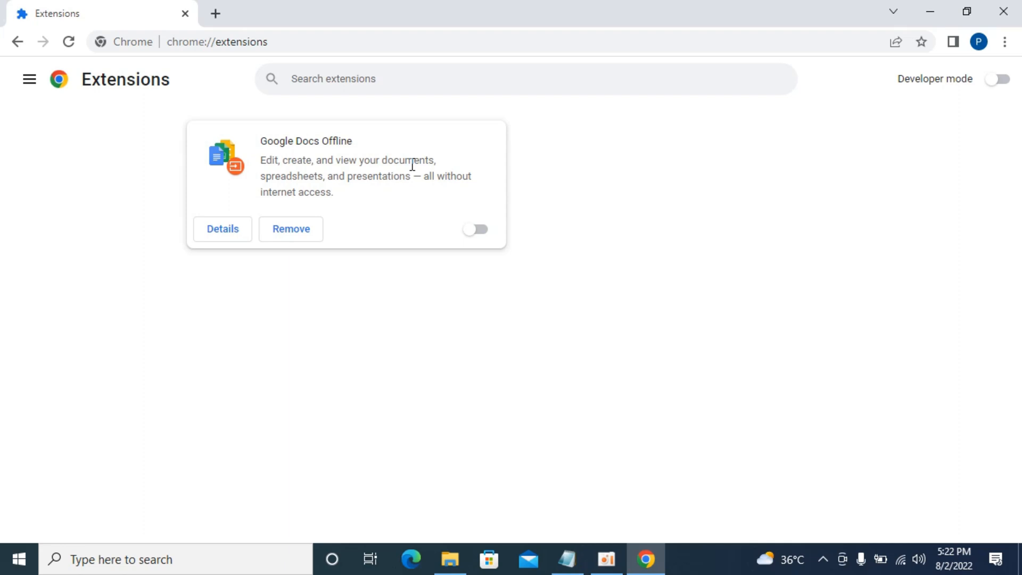
mouse_move(556, 137)
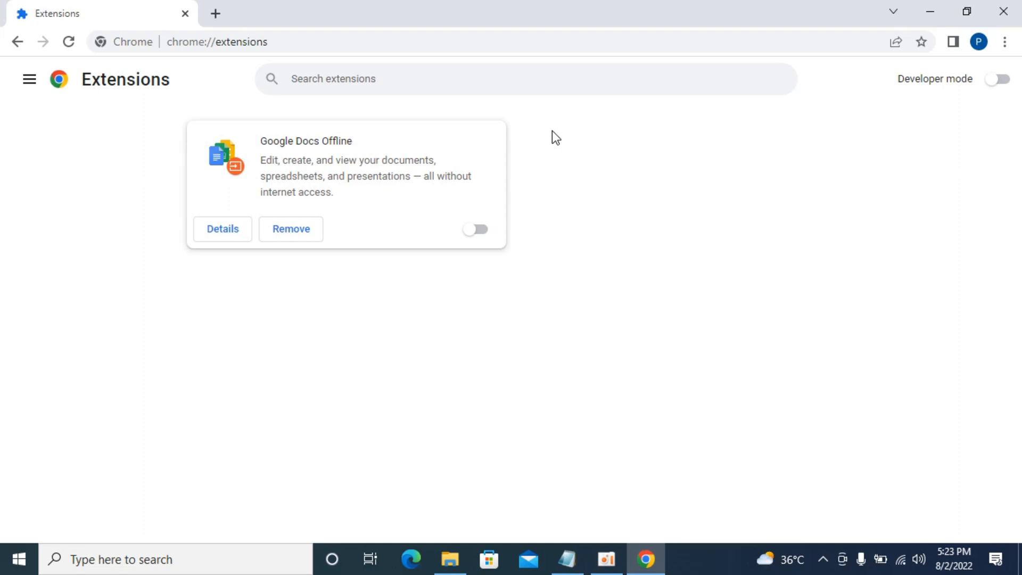
mouse_move(636, 174)
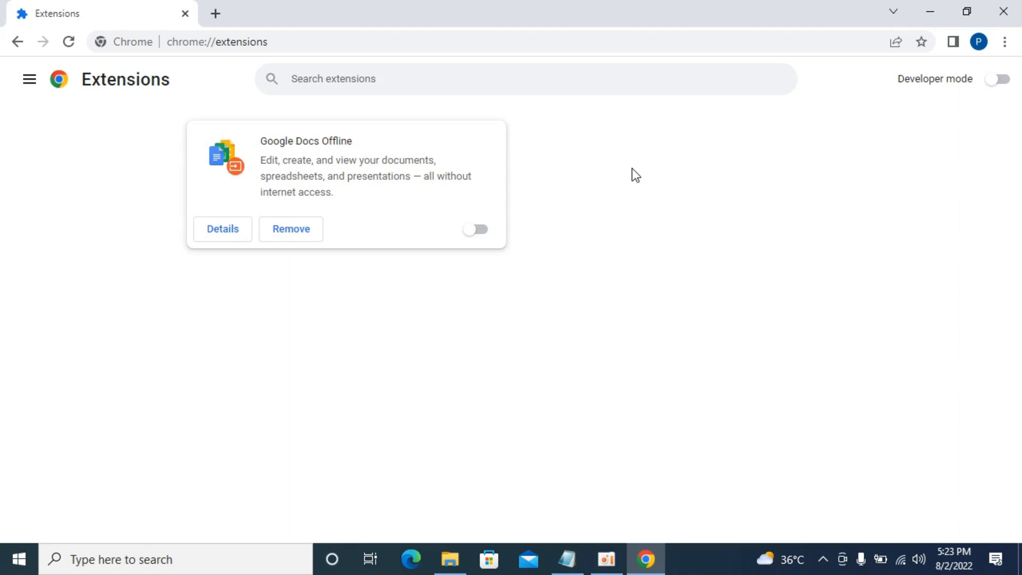
mouse_move(961, 159)
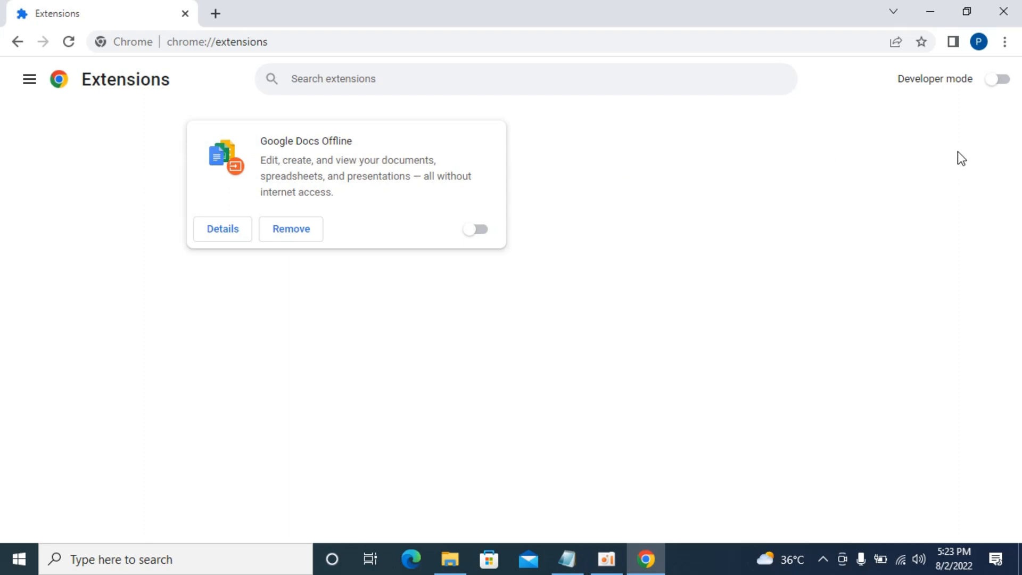
mouse_move(726, 190)
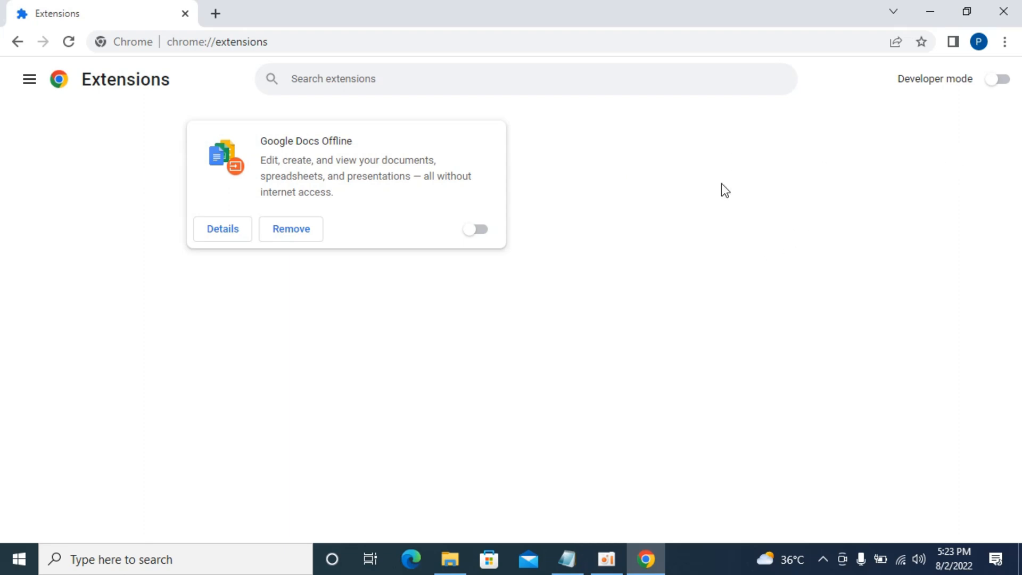
mouse_move(748, 231)
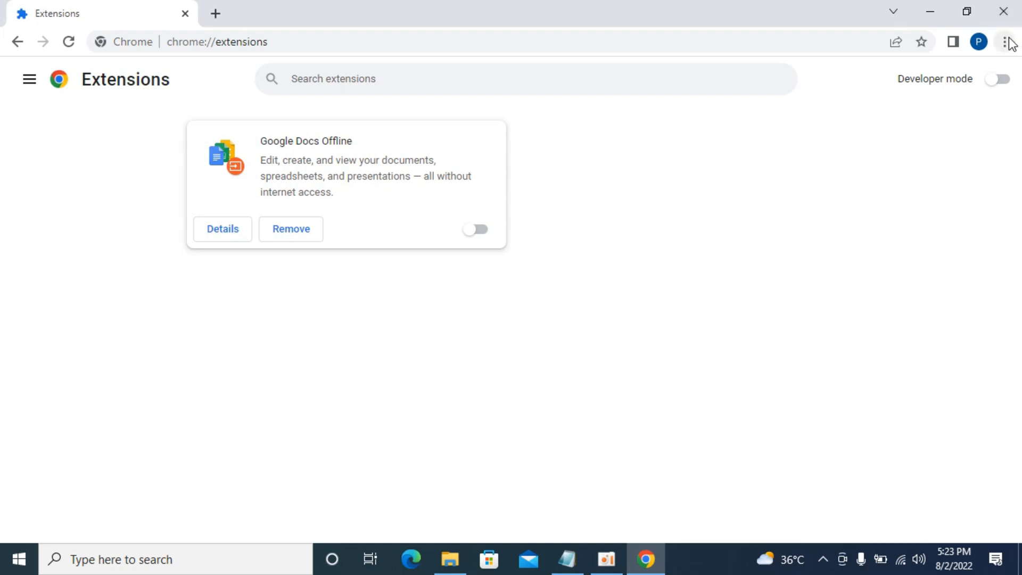
Step: Open Chrome Settings and search settings for 'reto'
left_click(1004, 42)
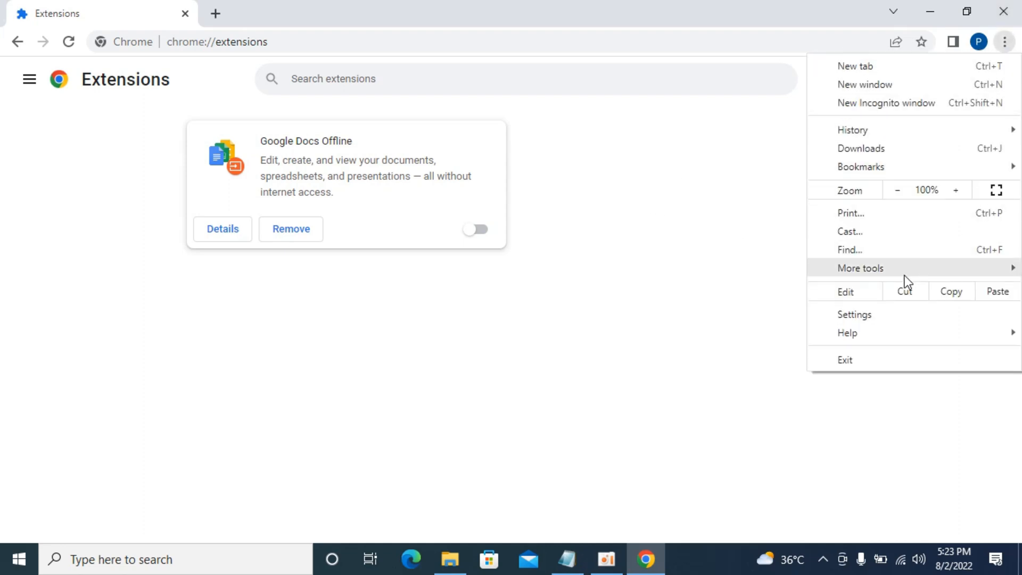
mouse_move(882, 334)
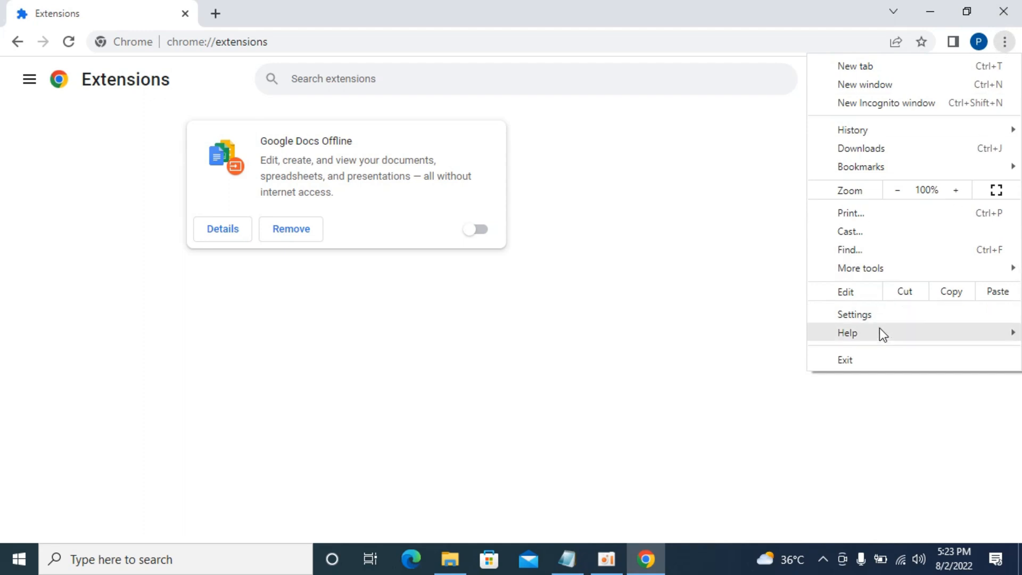
left_click(855, 314)
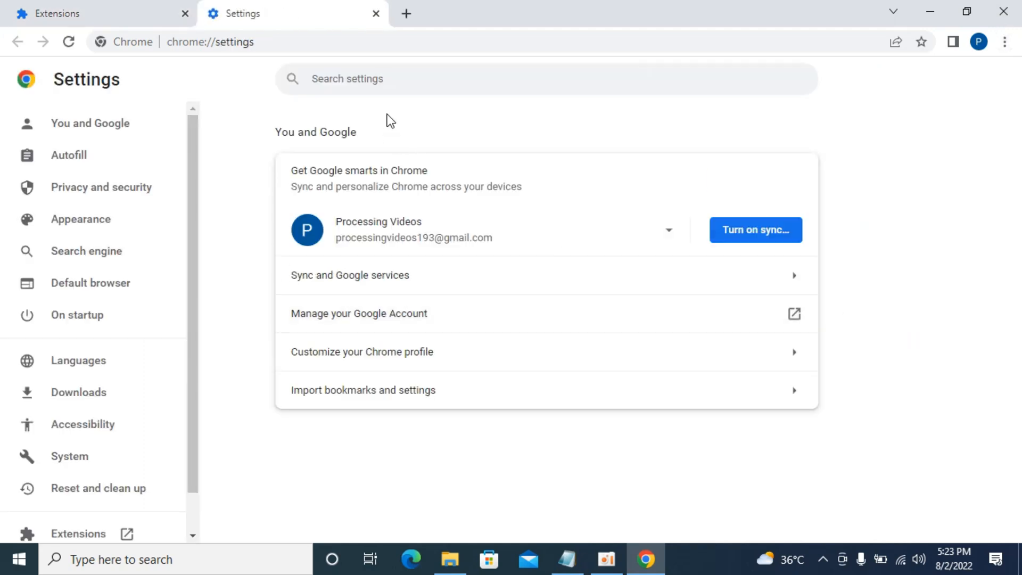
type("re")
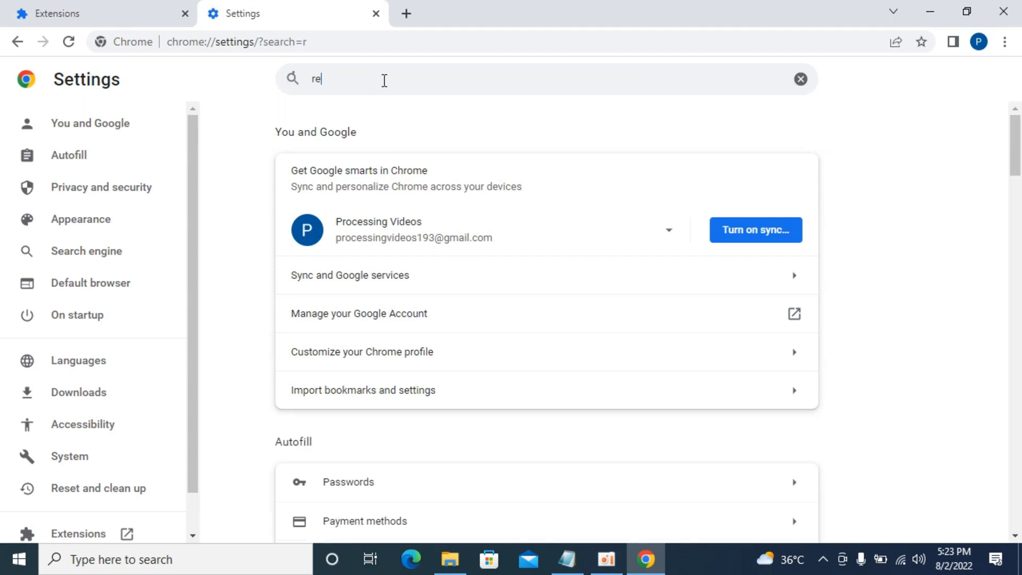
type("t")
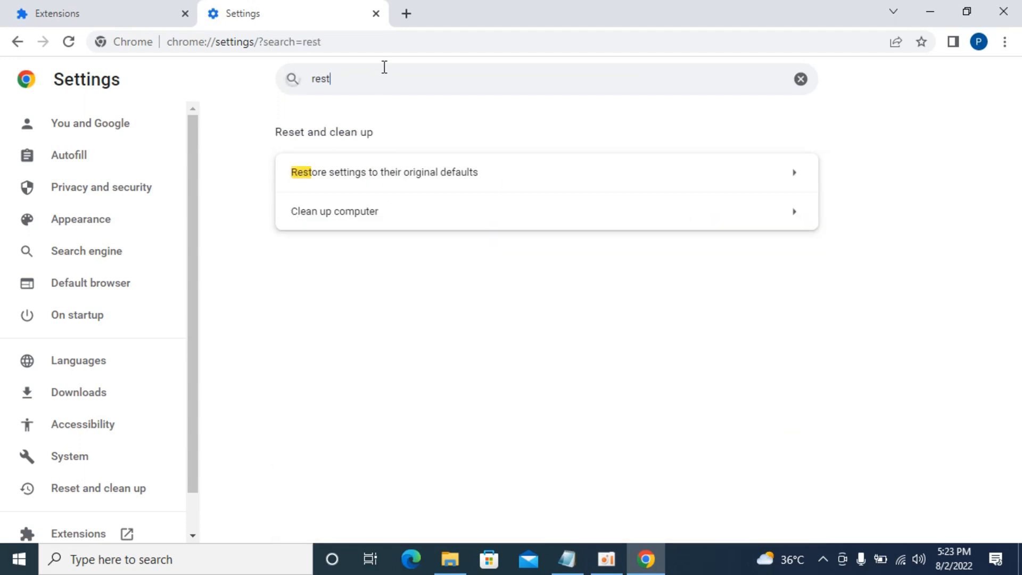
type("o")
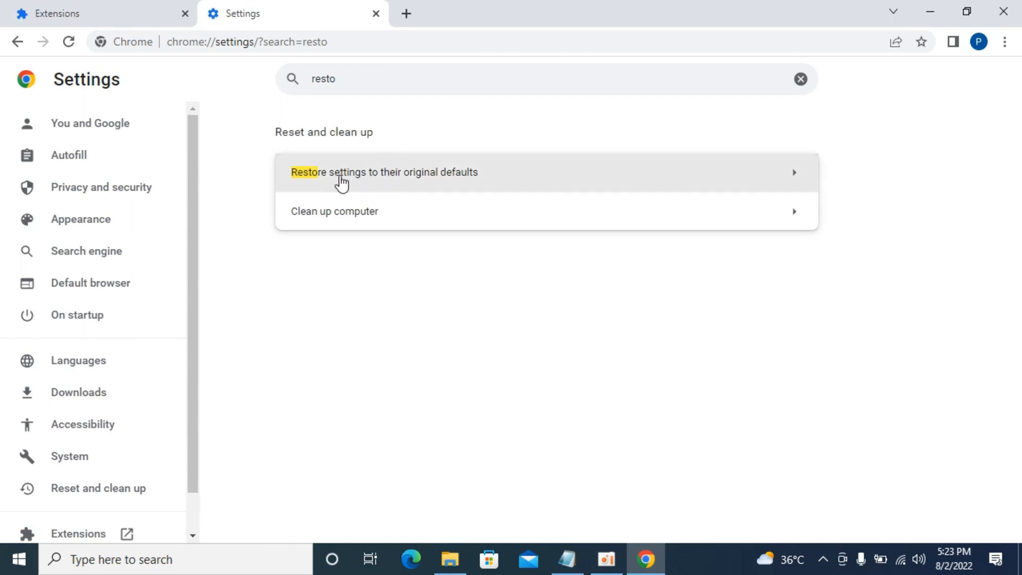
mouse_move(473, 183)
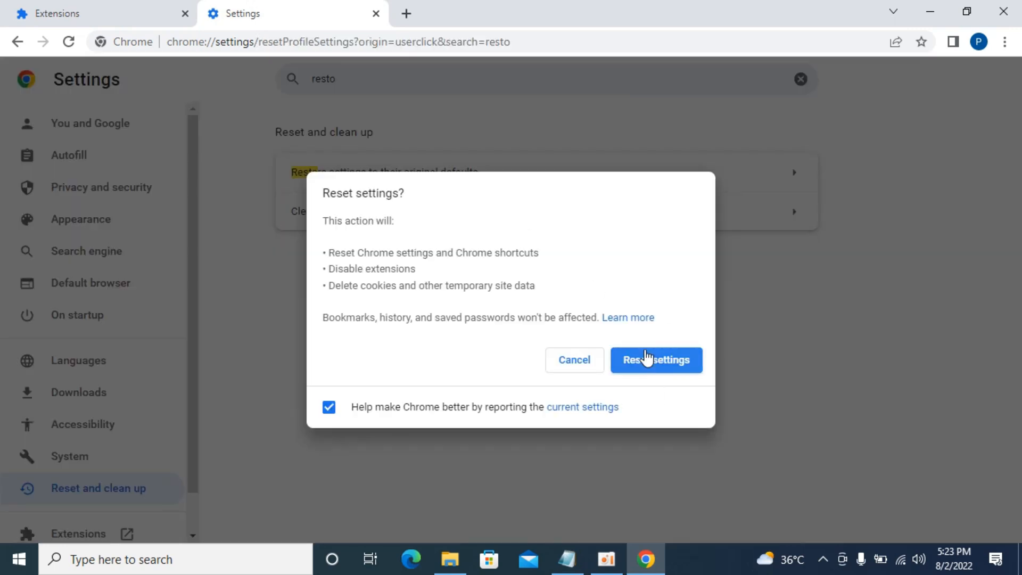
mouse_move(349, 252)
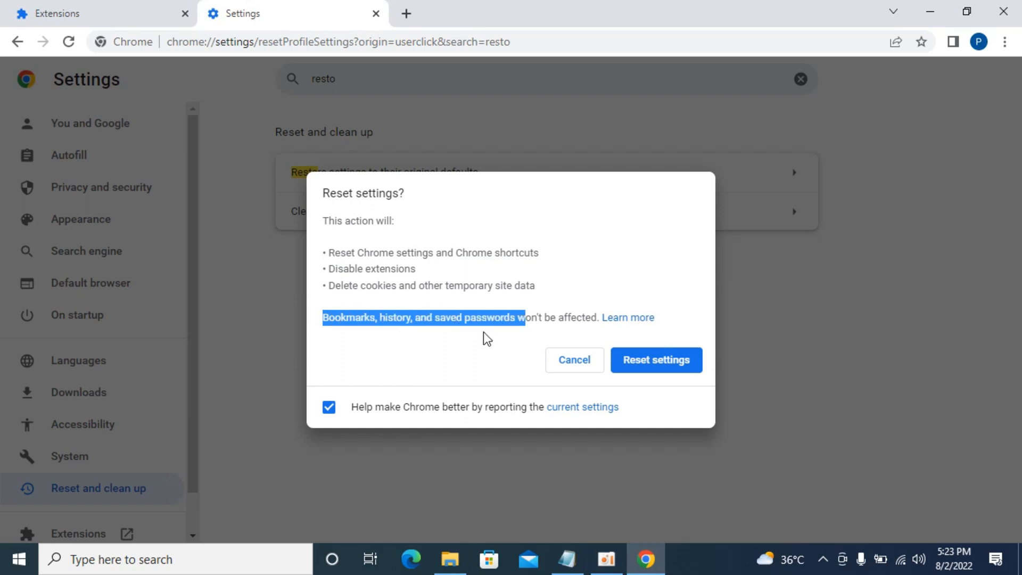
Step: Choose 'Restore settings to their original defaults' to open the Reset settings dialog
left_click(326, 253)
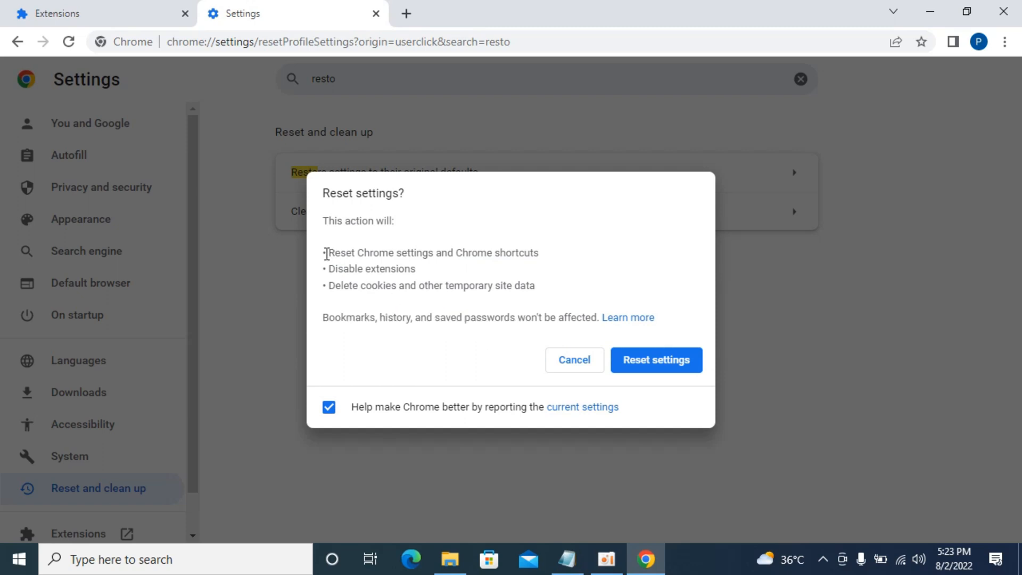
mouse_move(489, 256)
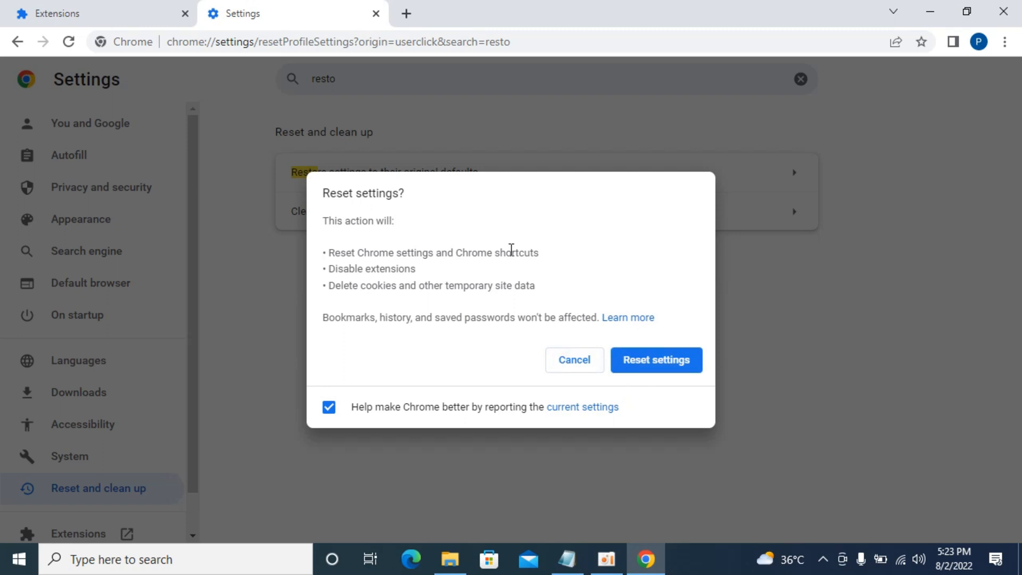
mouse_move(489, 266)
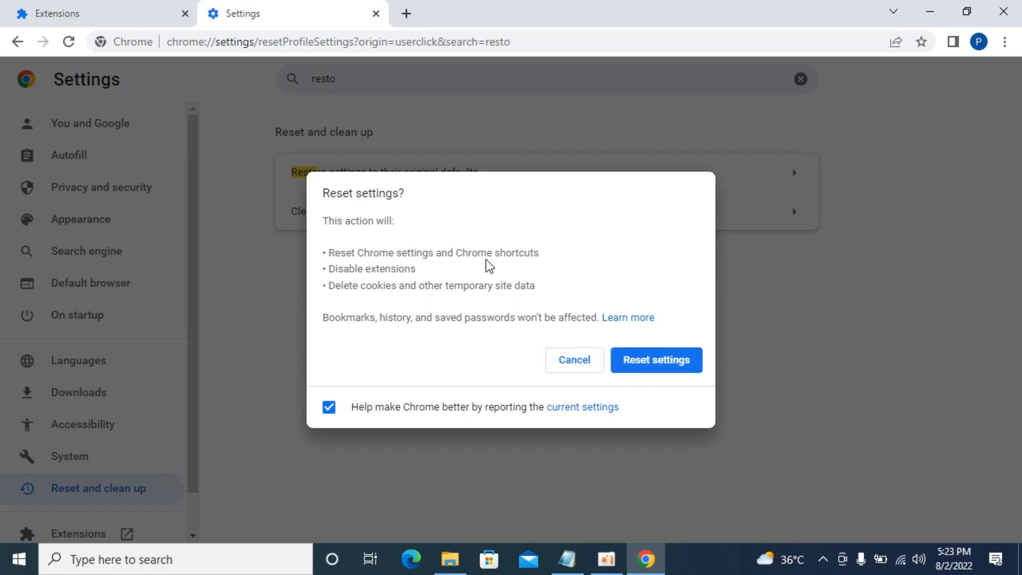
mouse_move(380, 244)
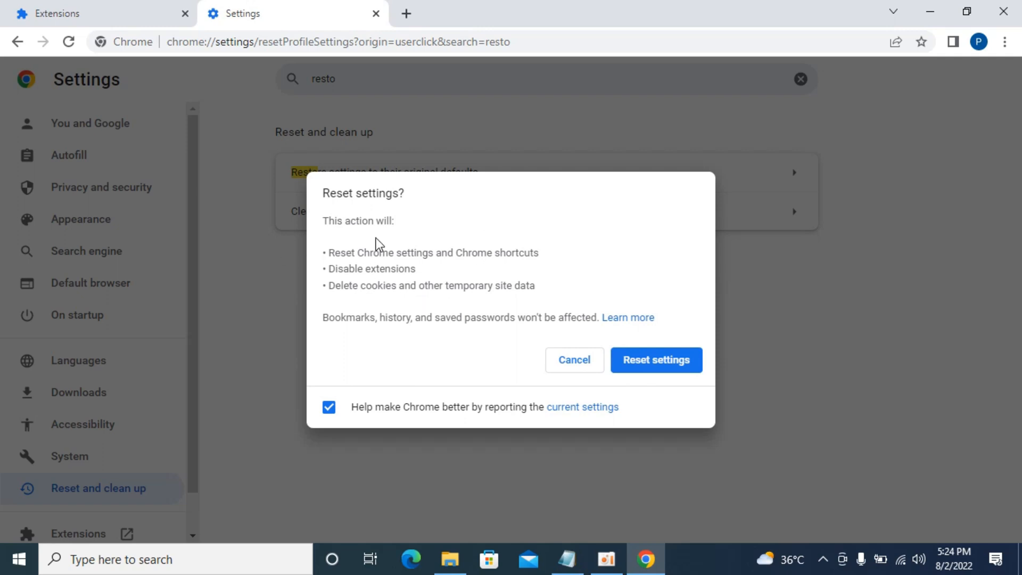
mouse_move(207, 67)
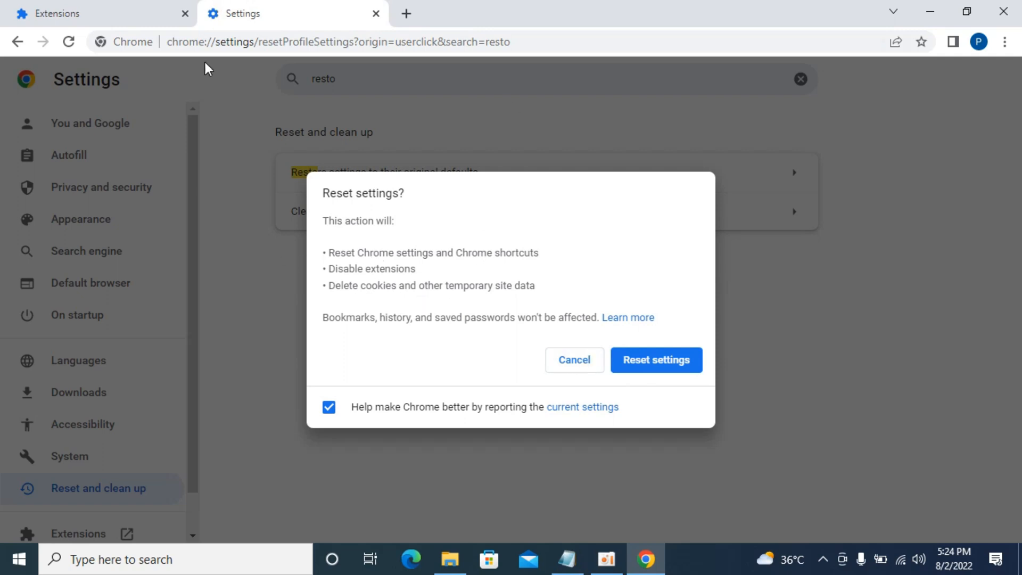
Step: Confirm the Reset settings dialog to restore Chrome's defaults
left_click(574, 360)
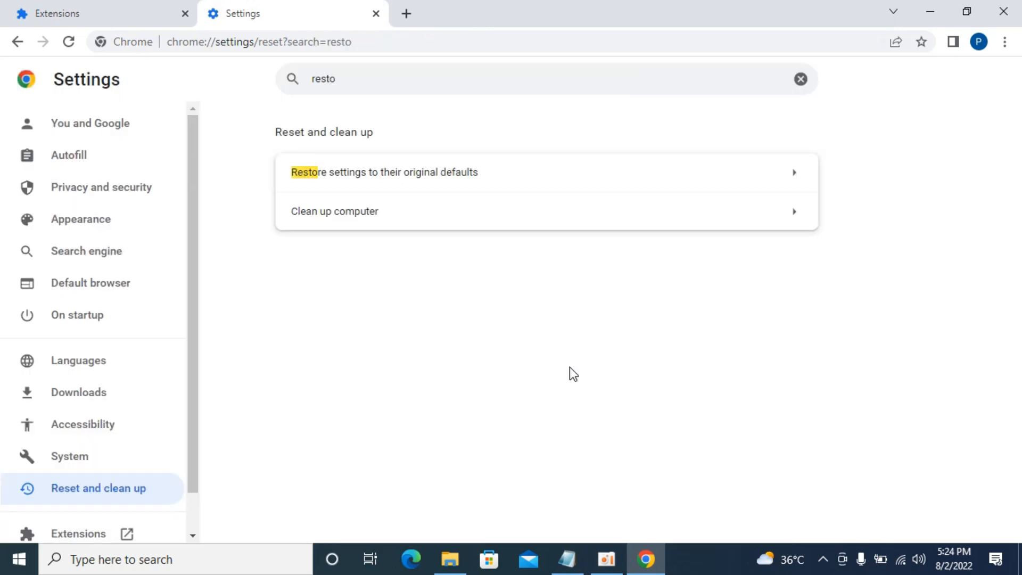
mouse_move(308, 315)
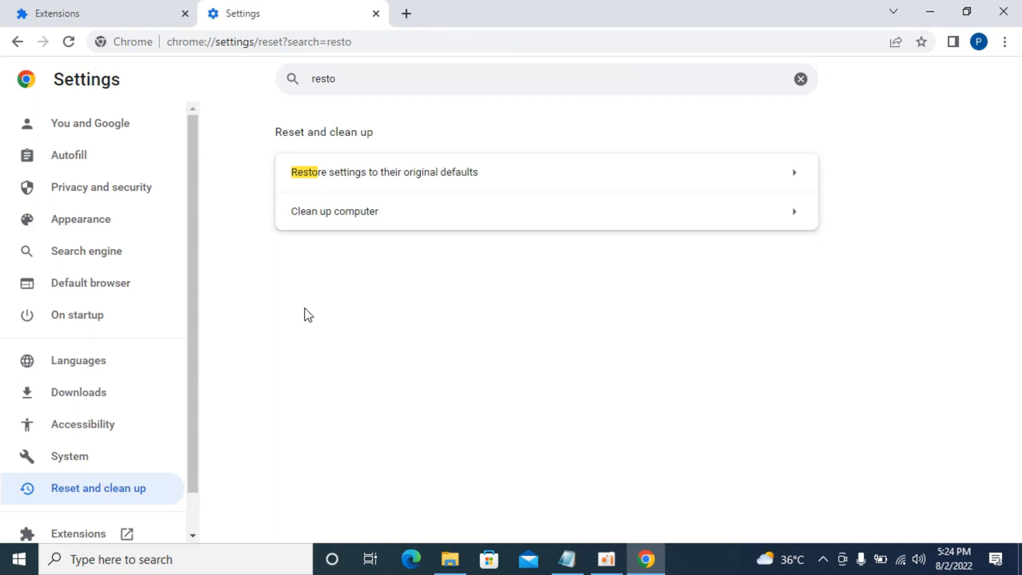
mouse_move(525, 337)
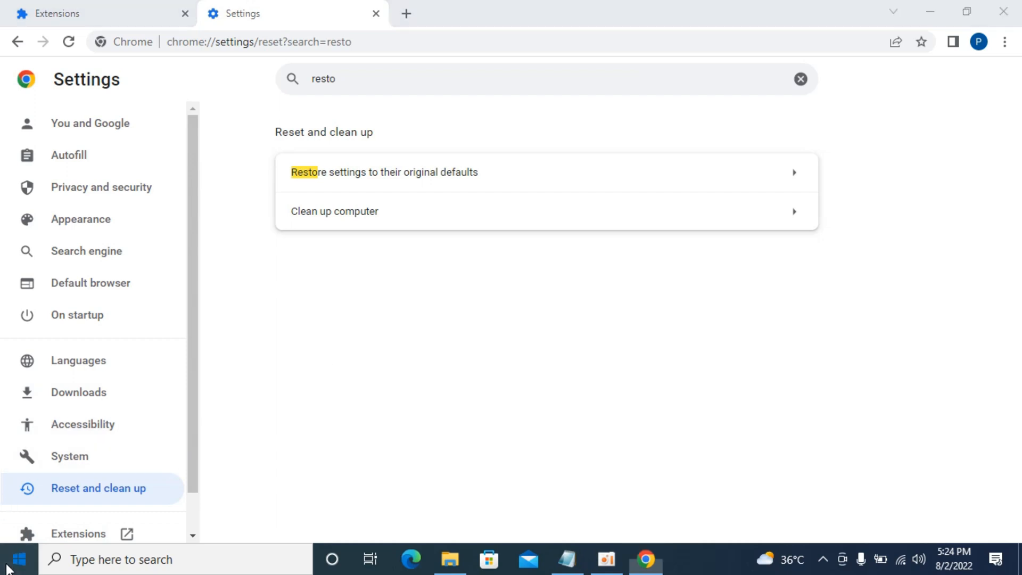
Step: Search Start for cmd and run Command Prompt as administrator
left_click(15, 560)
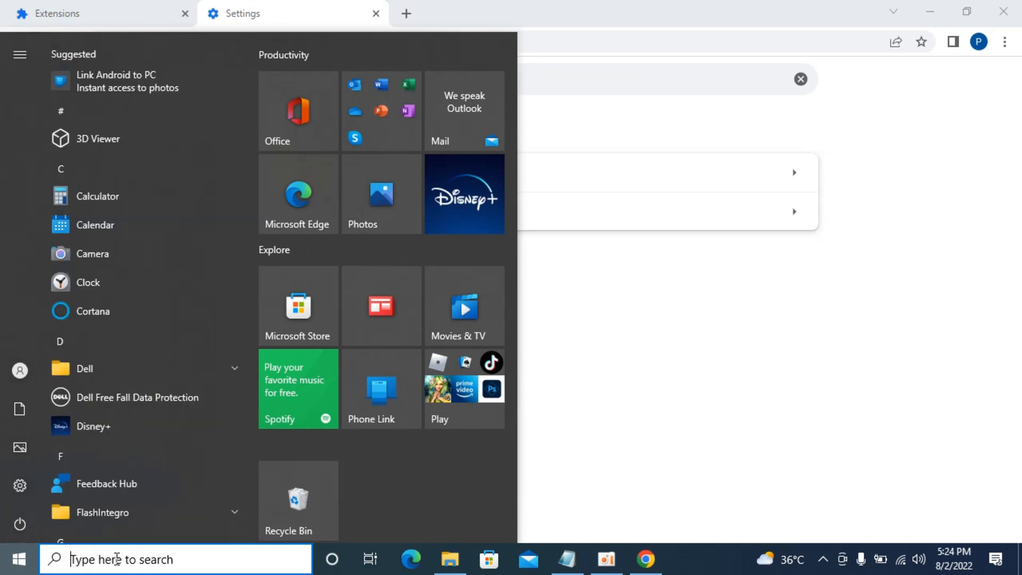
type("cmd")
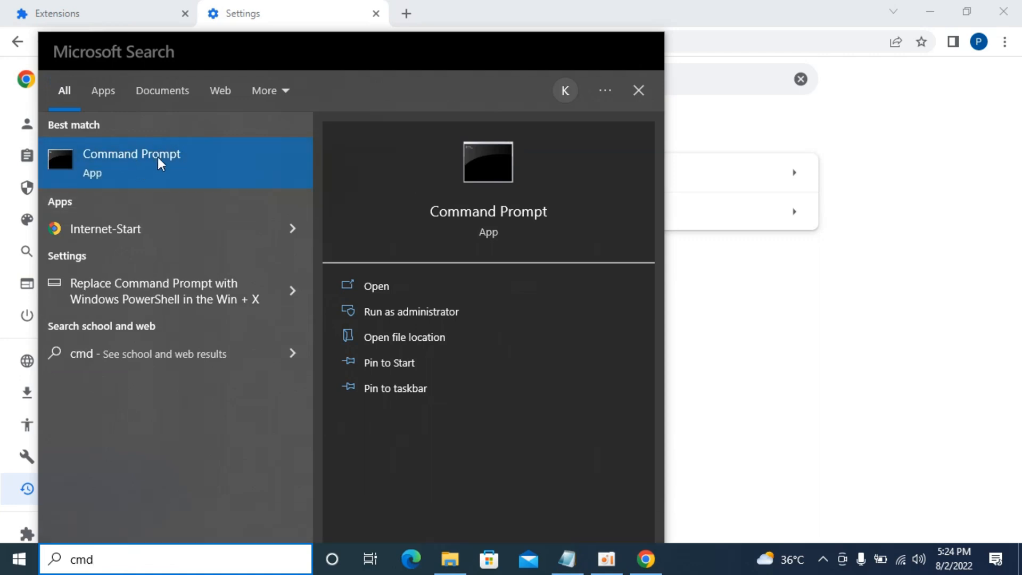
right_click(132, 161)
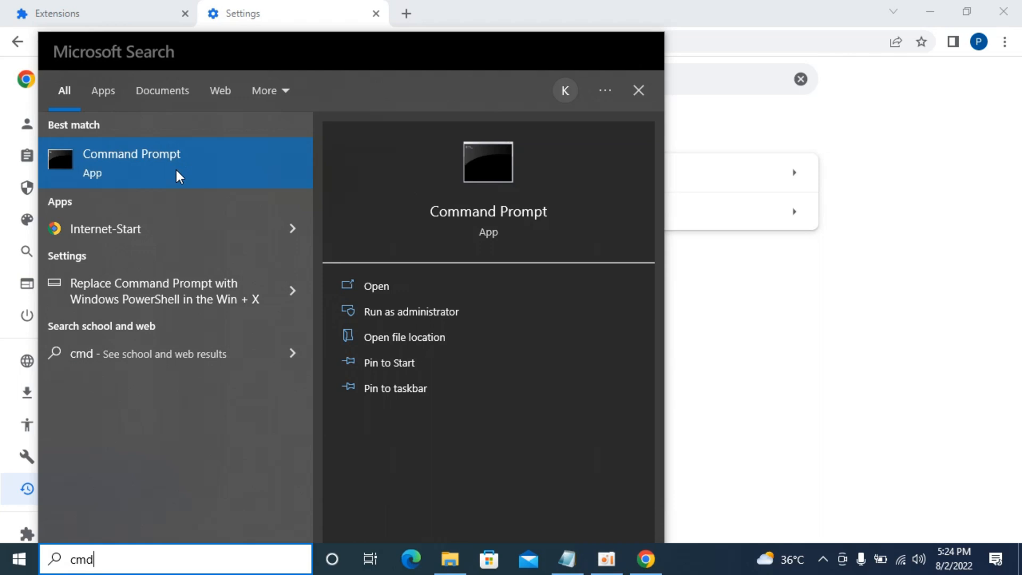
left_click(376, 285)
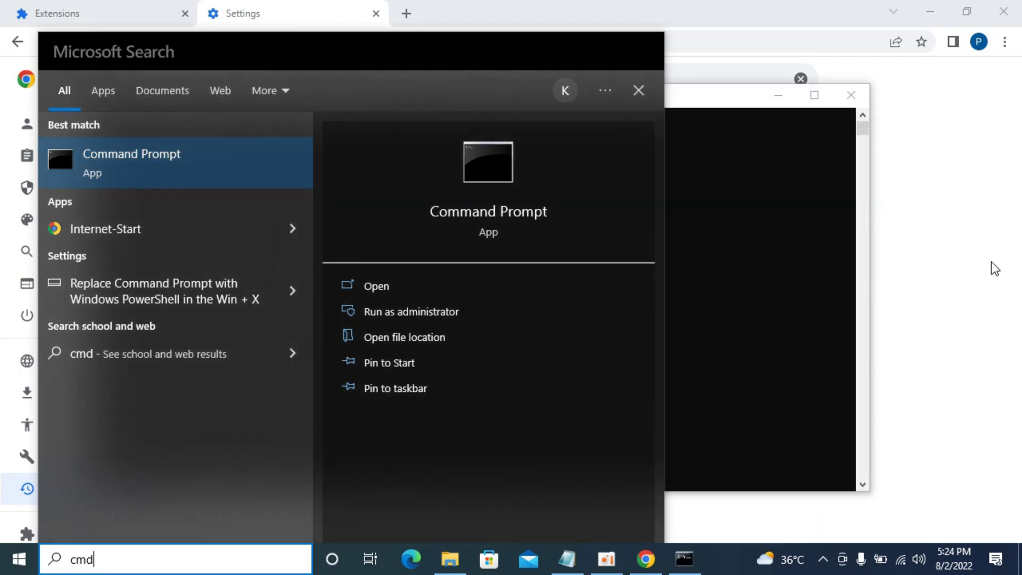
mouse_move(749, 246)
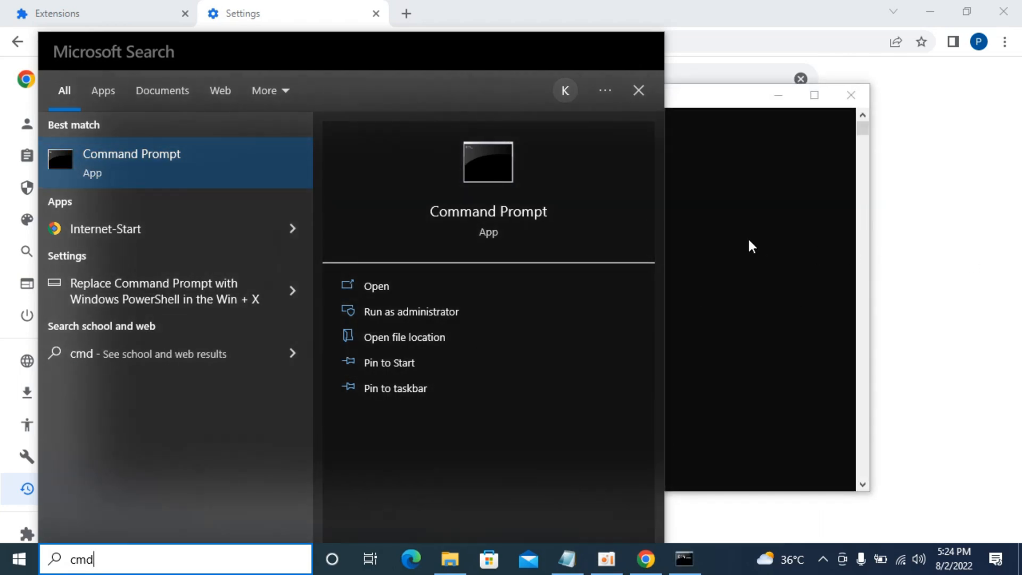
left_click(412, 311)
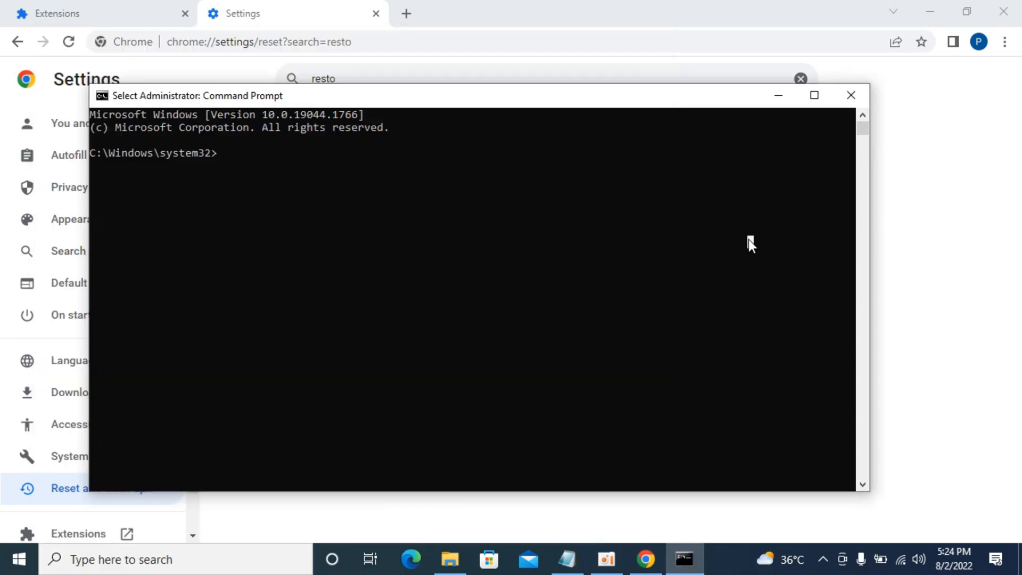
mouse_move(668, 248)
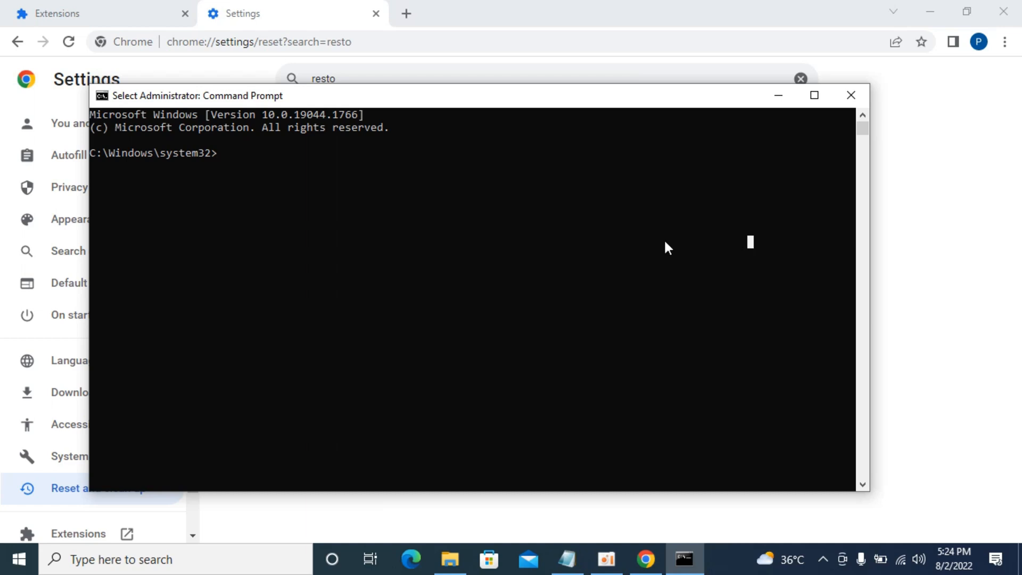
mouse_move(422, 184)
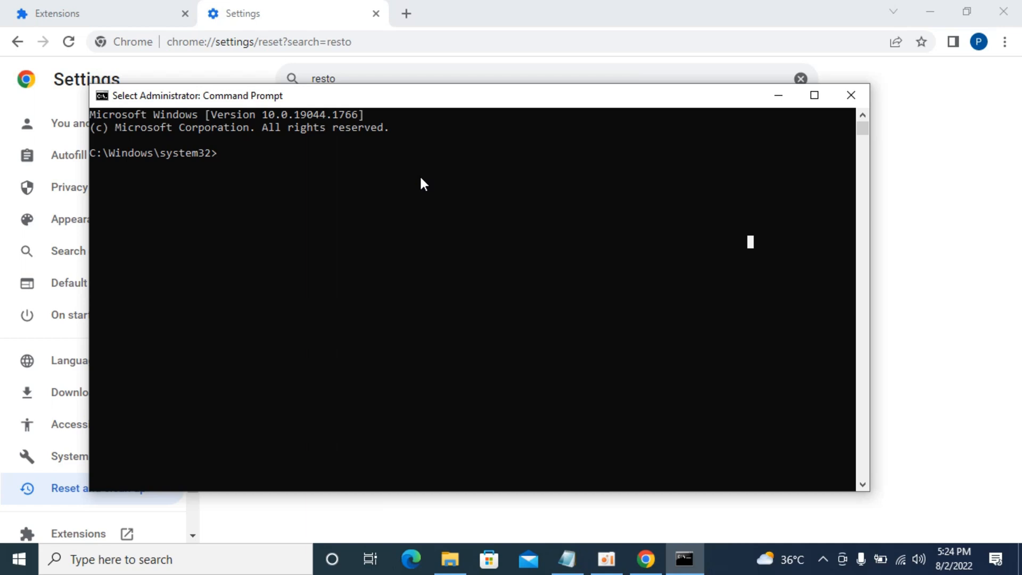
mouse_move(385, 259)
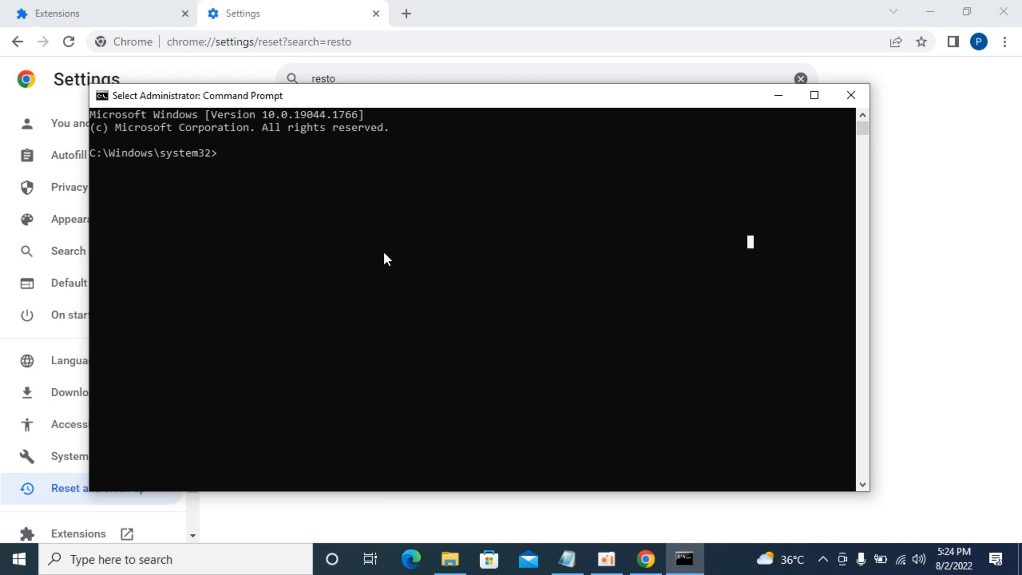
mouse_move(285, 8)
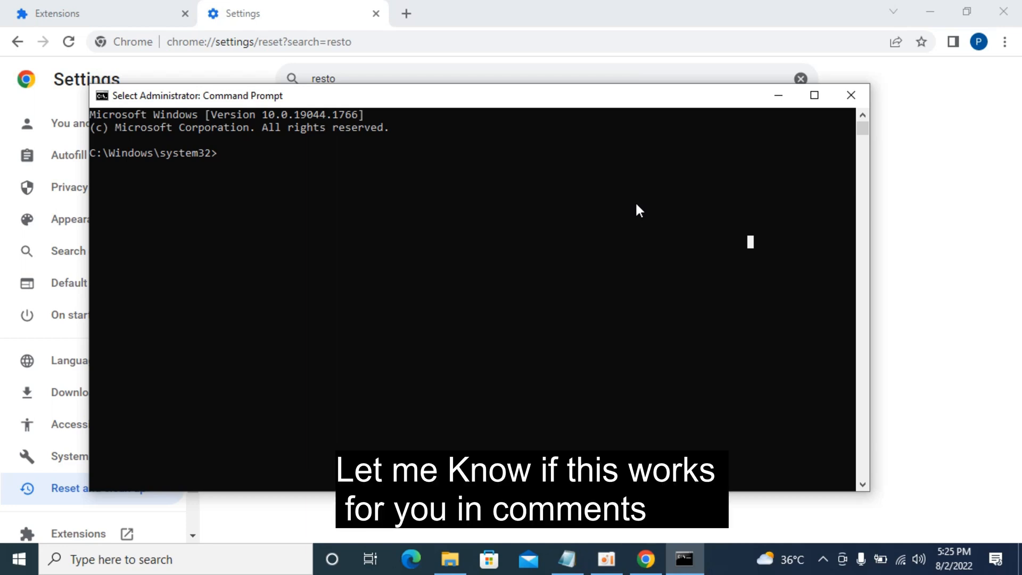
Step: Run 'netsh winsock reset' in the admin Command Prompt
type("n")
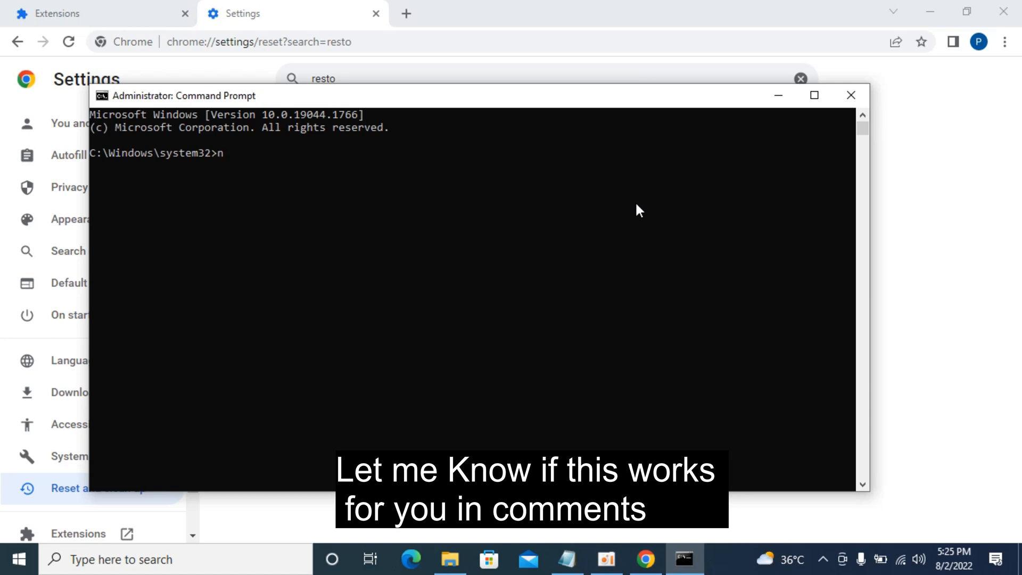
type("etsh")
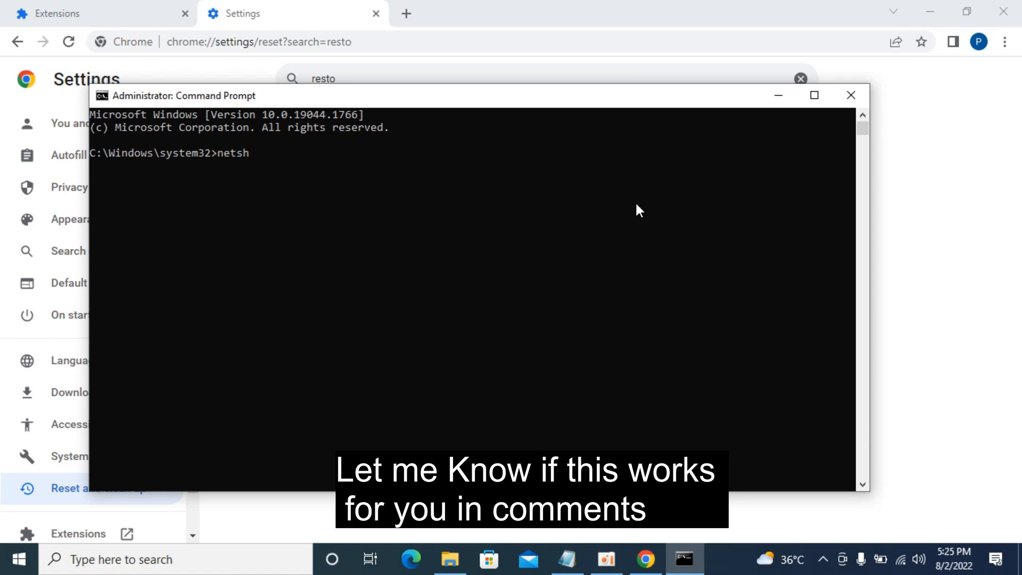
type("wins")
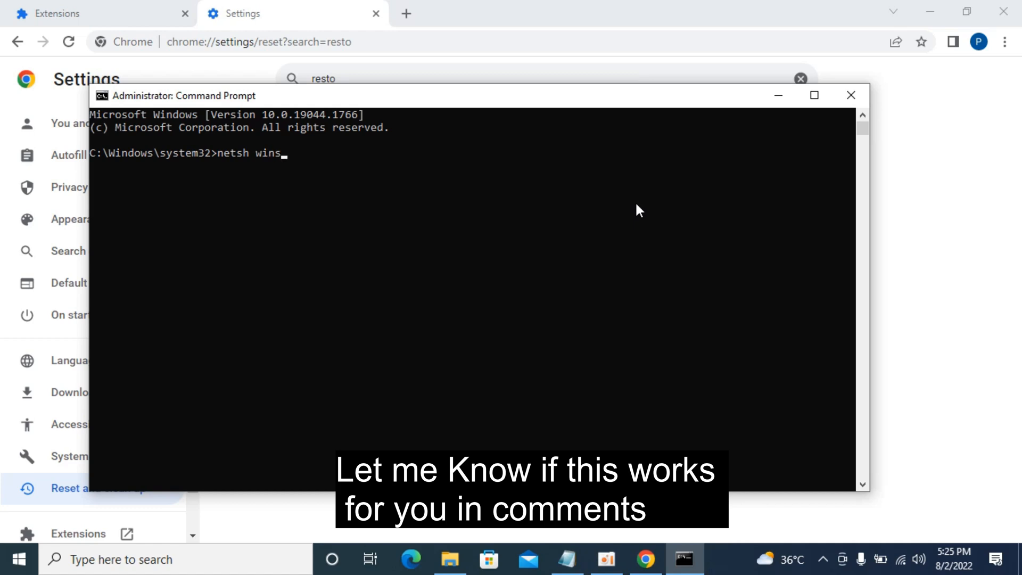
type("ock")
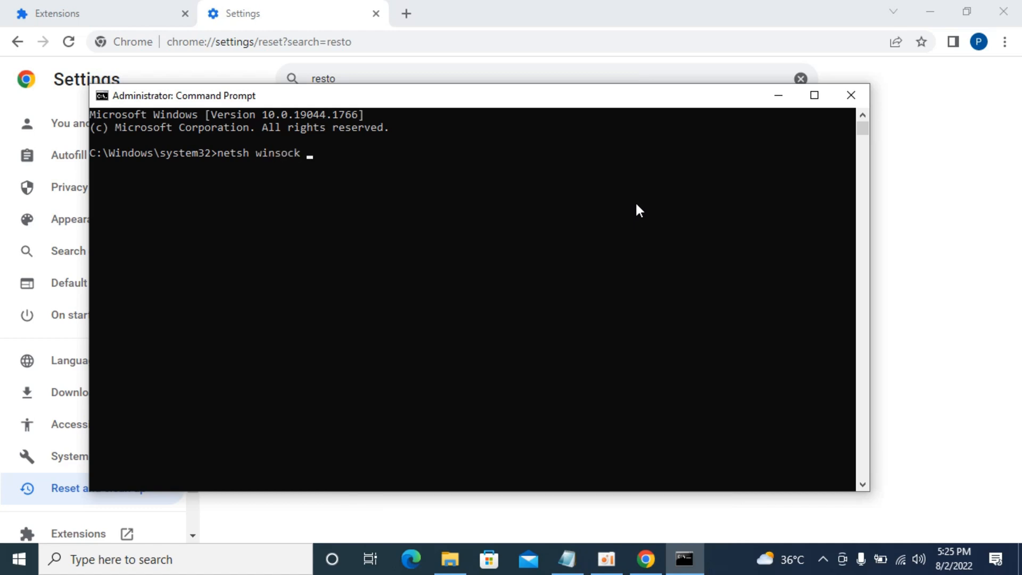
type("re")
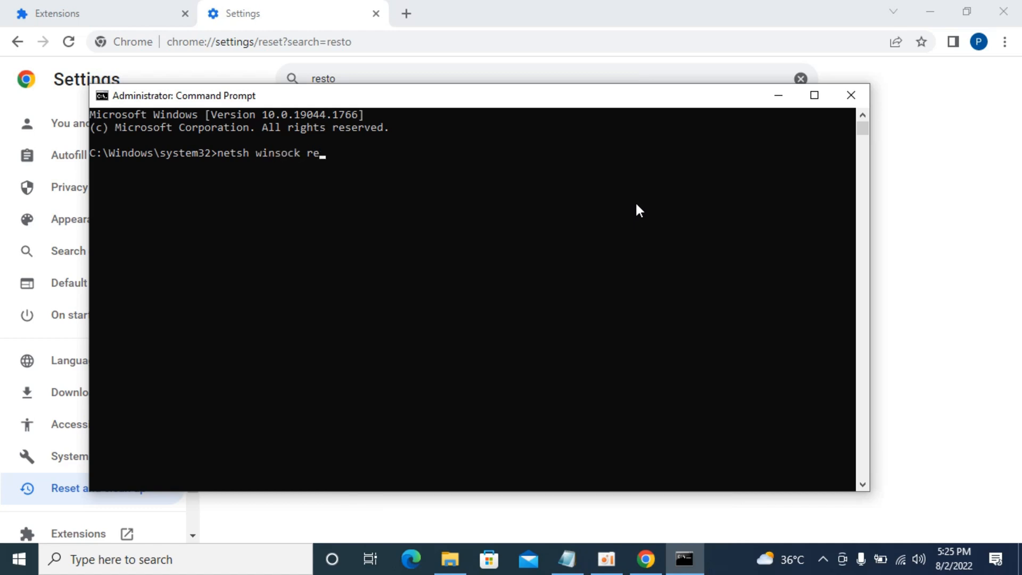
type("set")
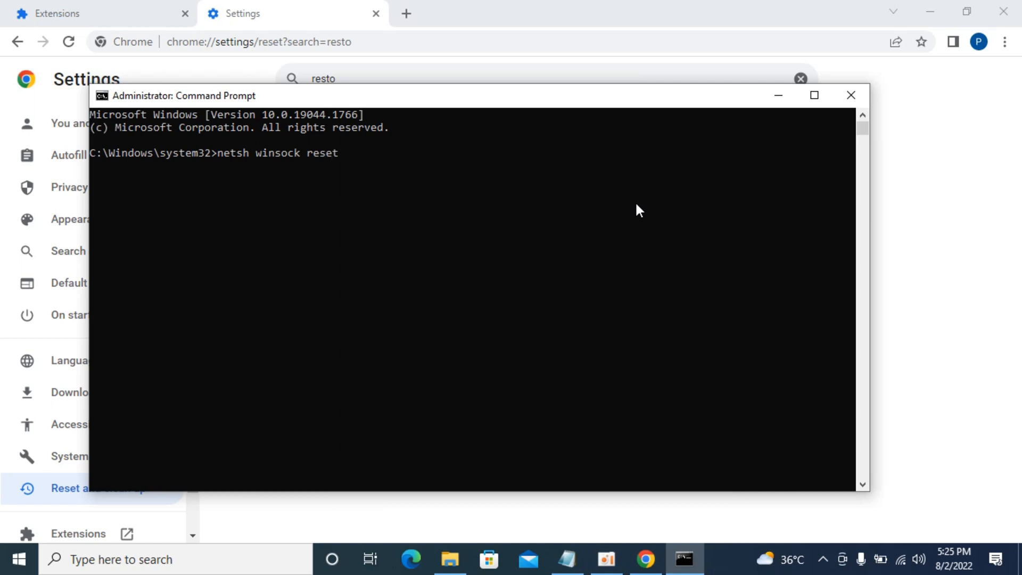
key("Return")
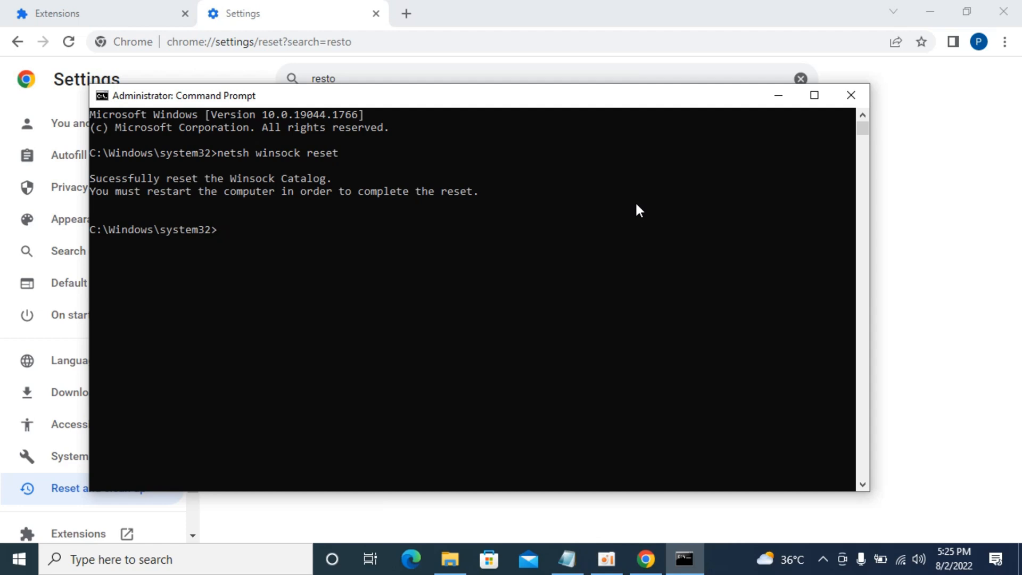
Step: Run 'netsh int ip reset' to reset the TCP/IP stack
type("n")
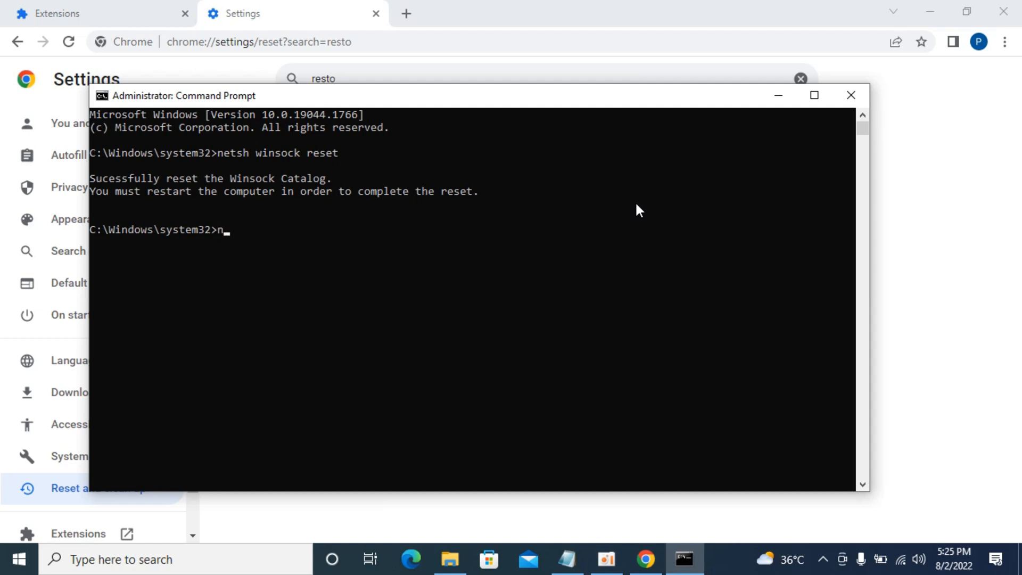
type("etsh")
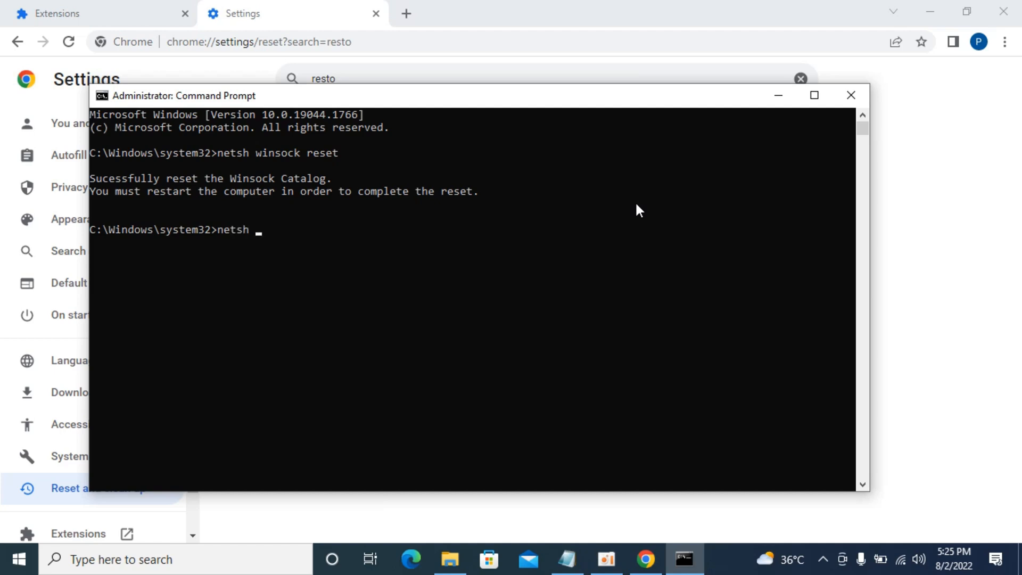
type("int i")
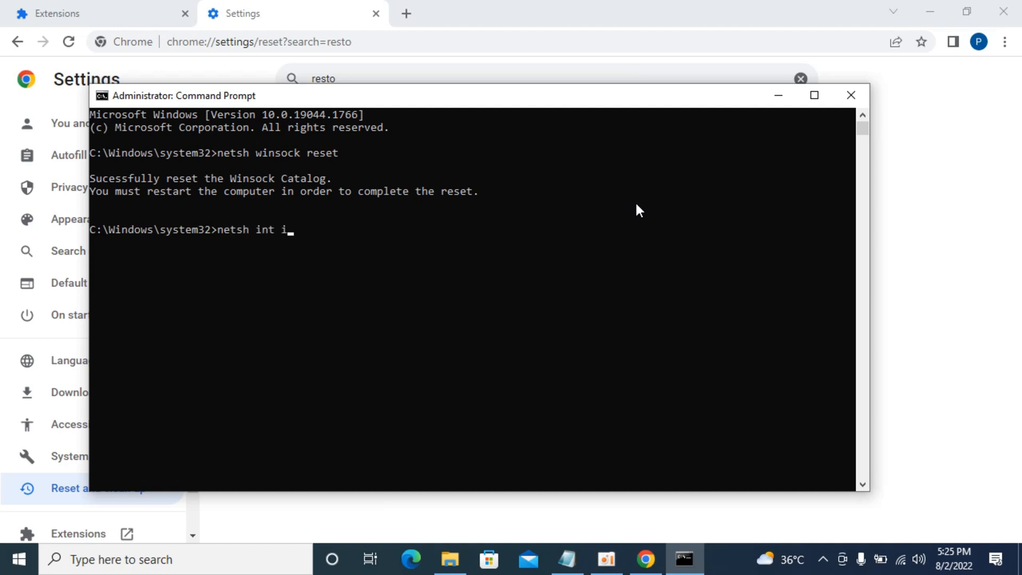
type("p")
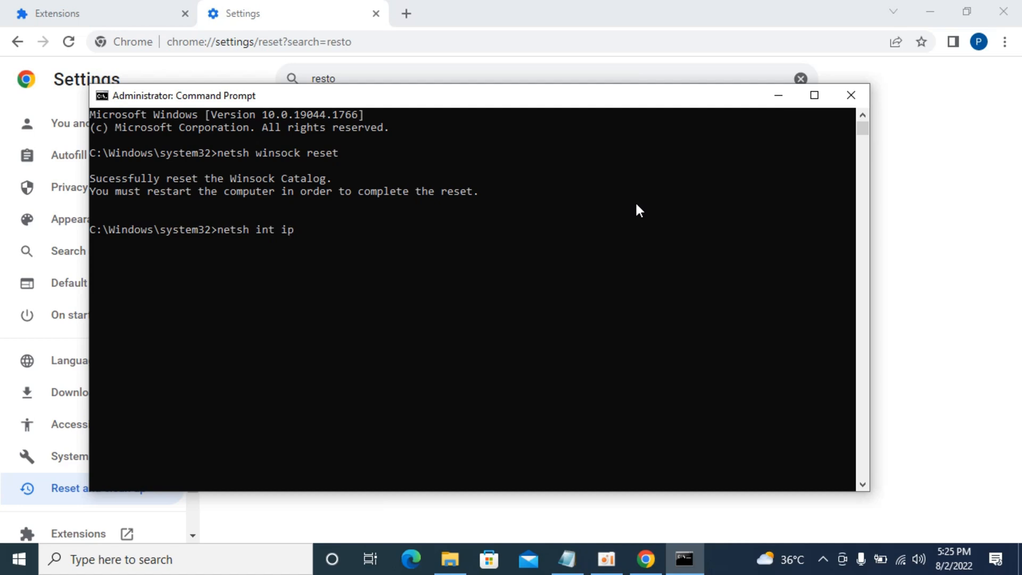
type("reset")
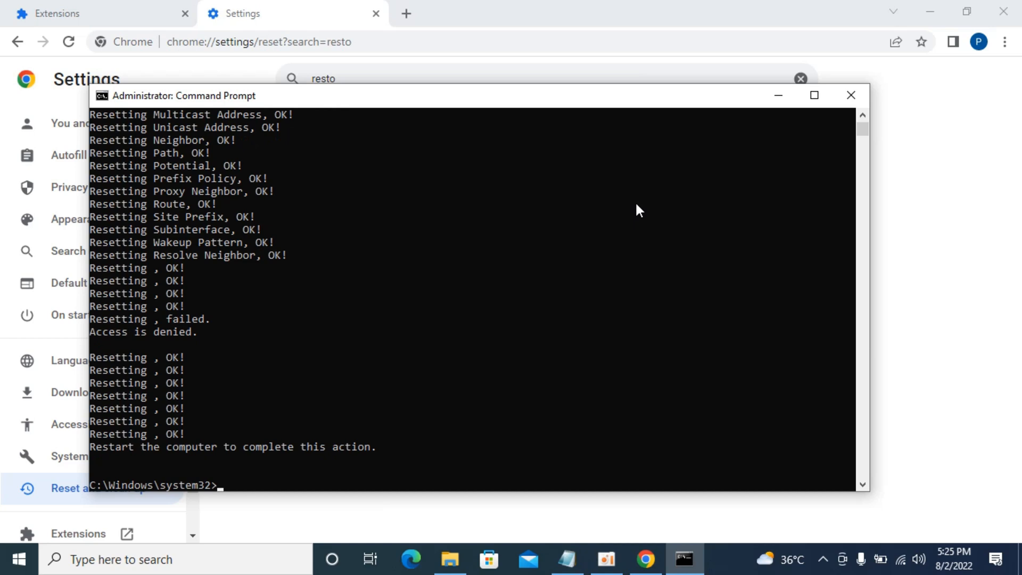
mouse_move(130, 476)
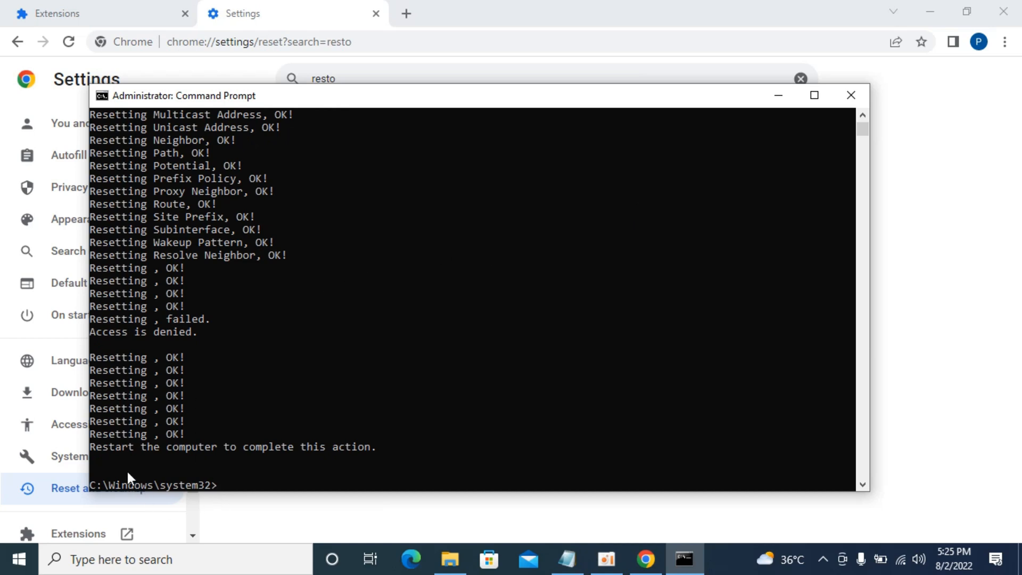
mouse_move(247, 475)
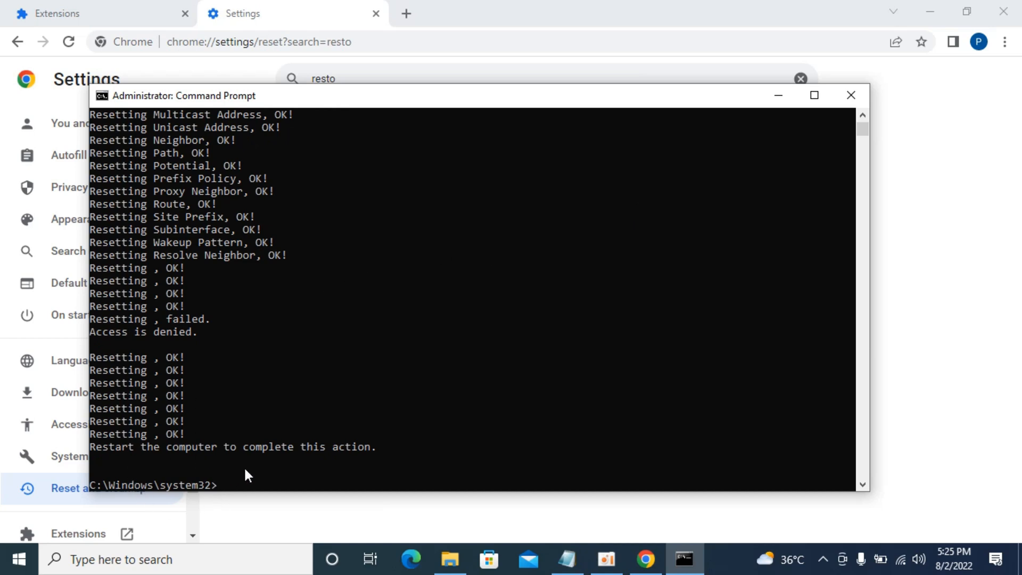
Step: Run 'ipconfig /release' to drop the adapters' IP addresses
type("ipconfi")
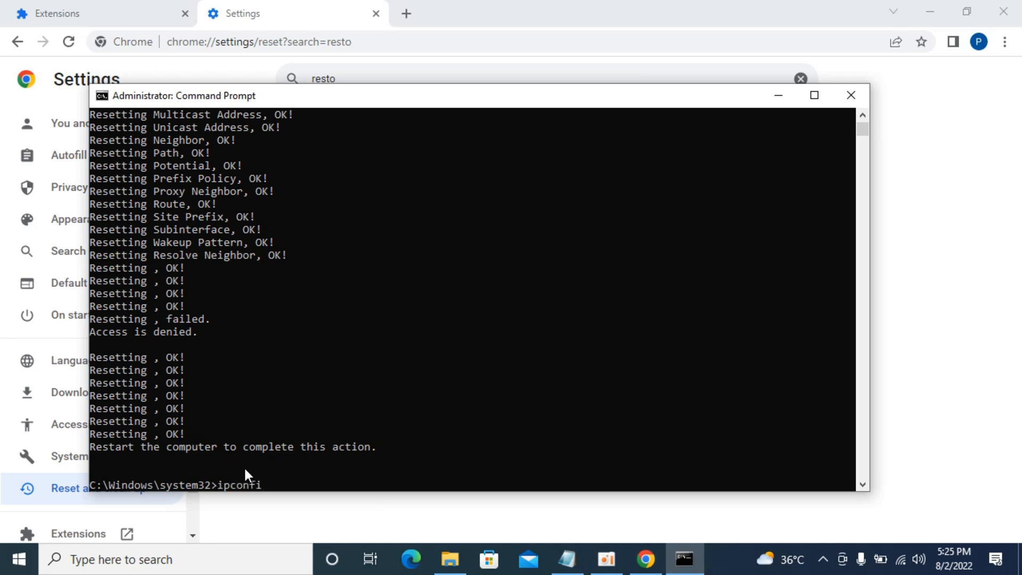
type("g")
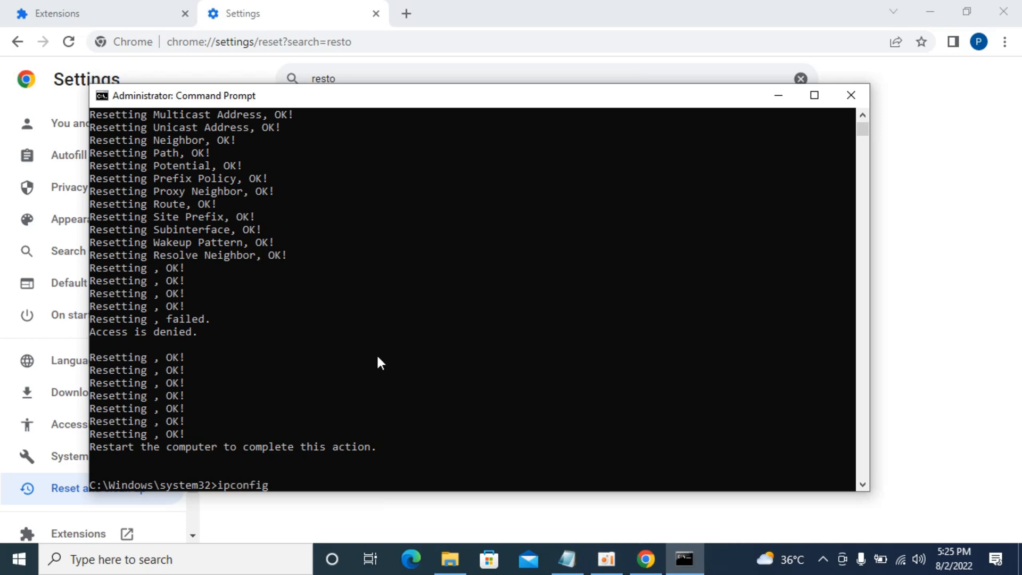
type("/")
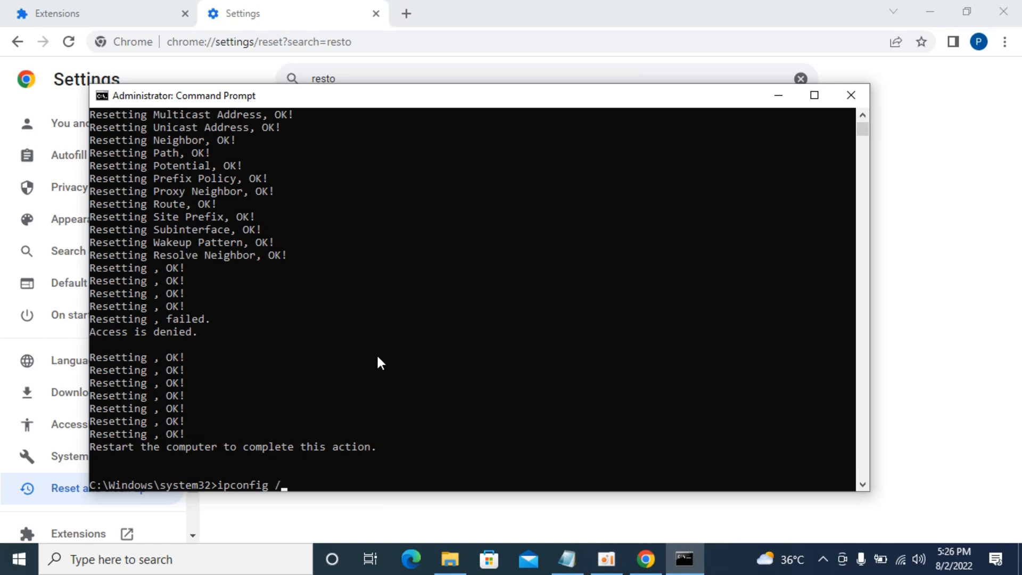
type("rel")
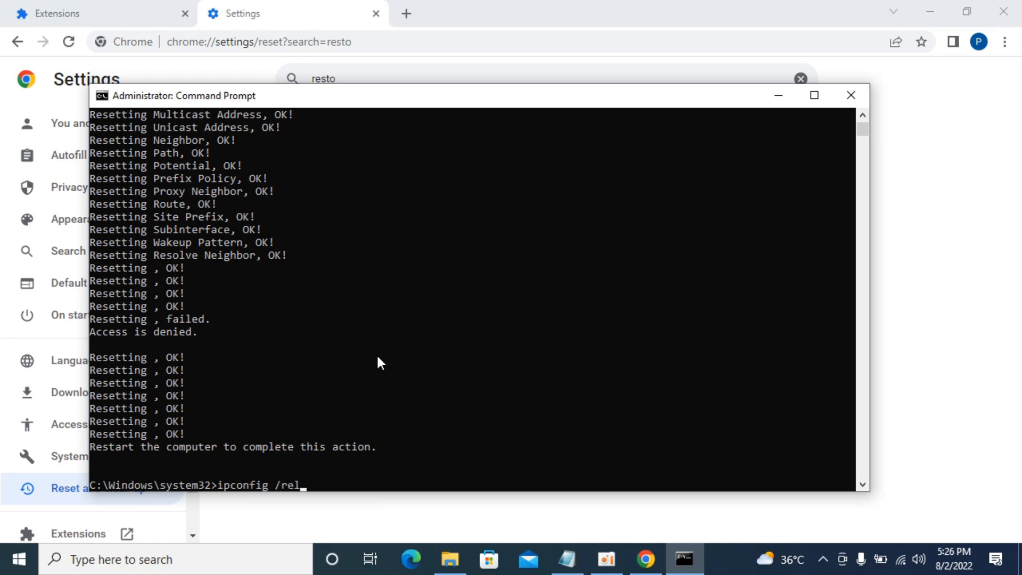
type("ease")
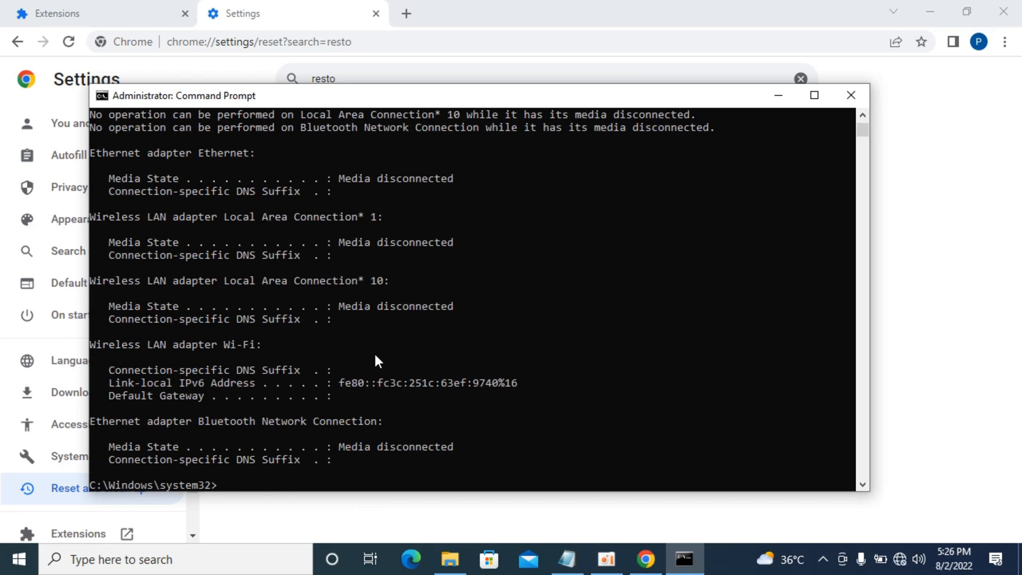
mouse_move(217, 494)
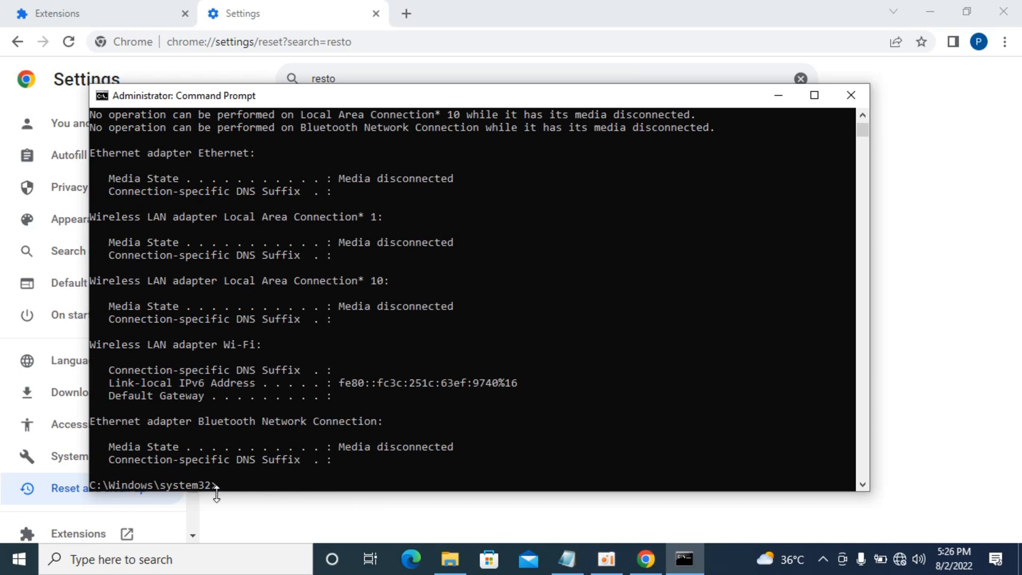
mouse_move(236, 490)
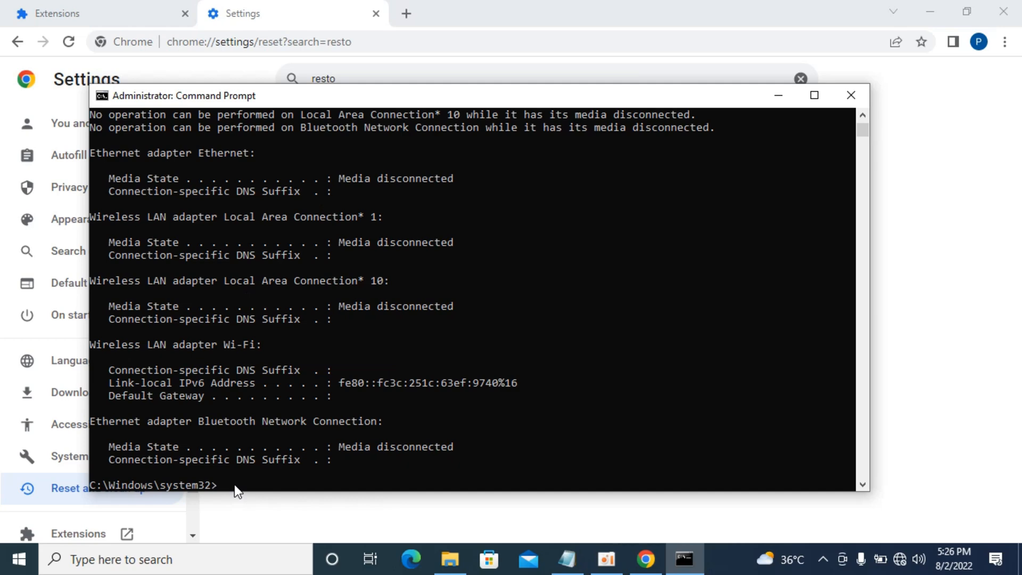
Step: Run 'ipconfig /renew' so Wi-Fi gets 192.168.8.124 with gateway 192.168.8.1
type("ip")
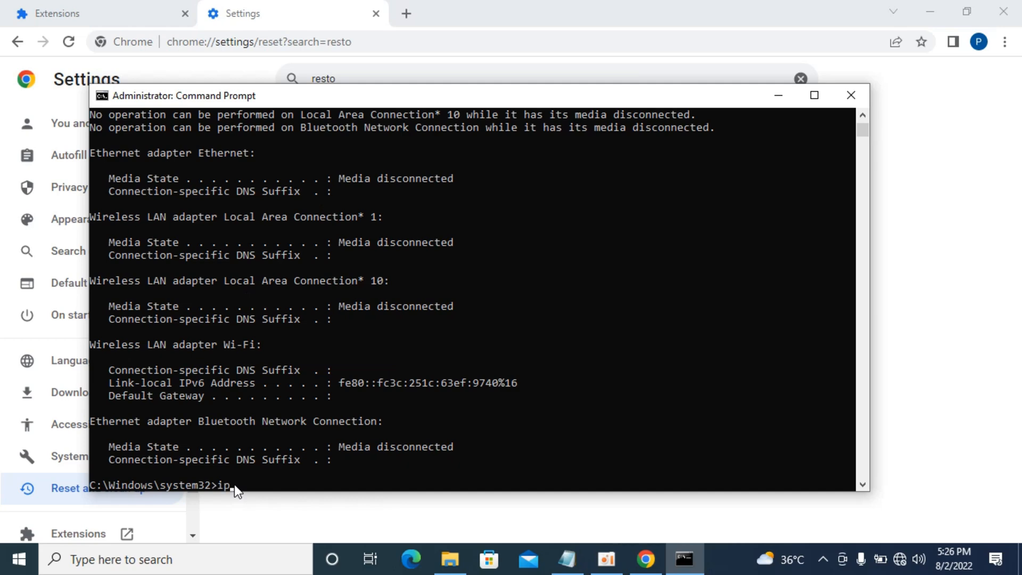
type("config")
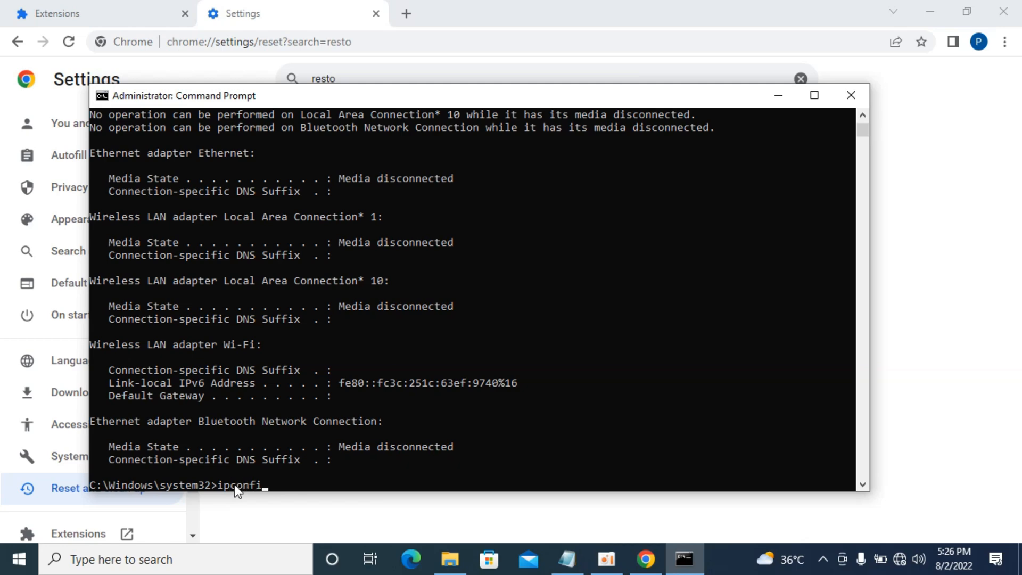
type("g")
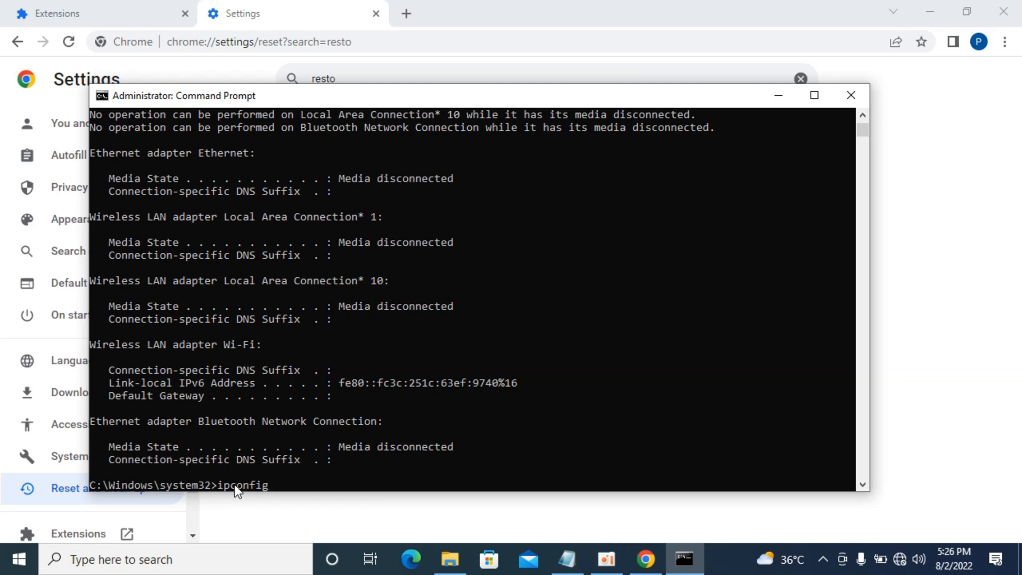
type("/renew")
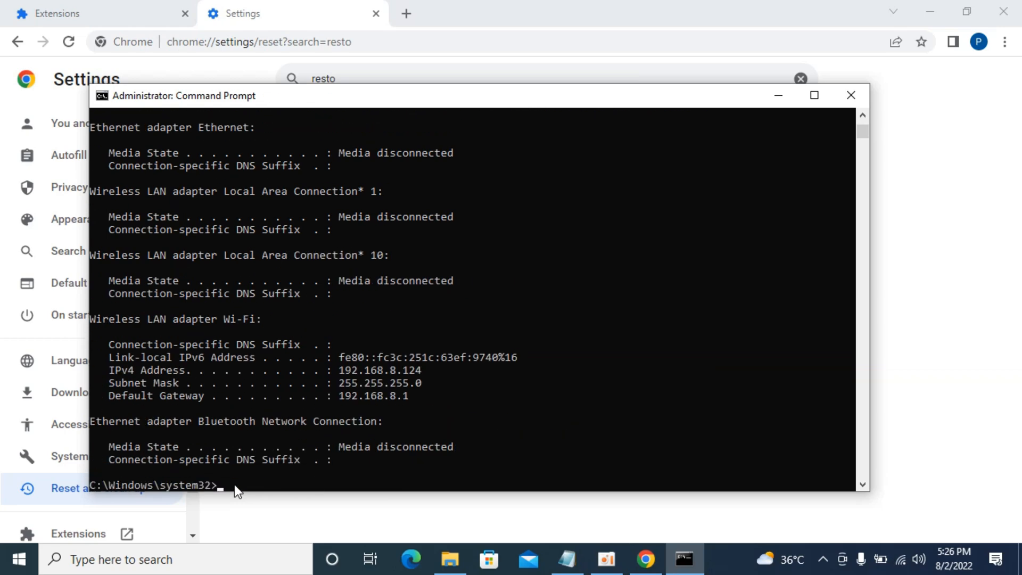
mouse_move(273, 390)
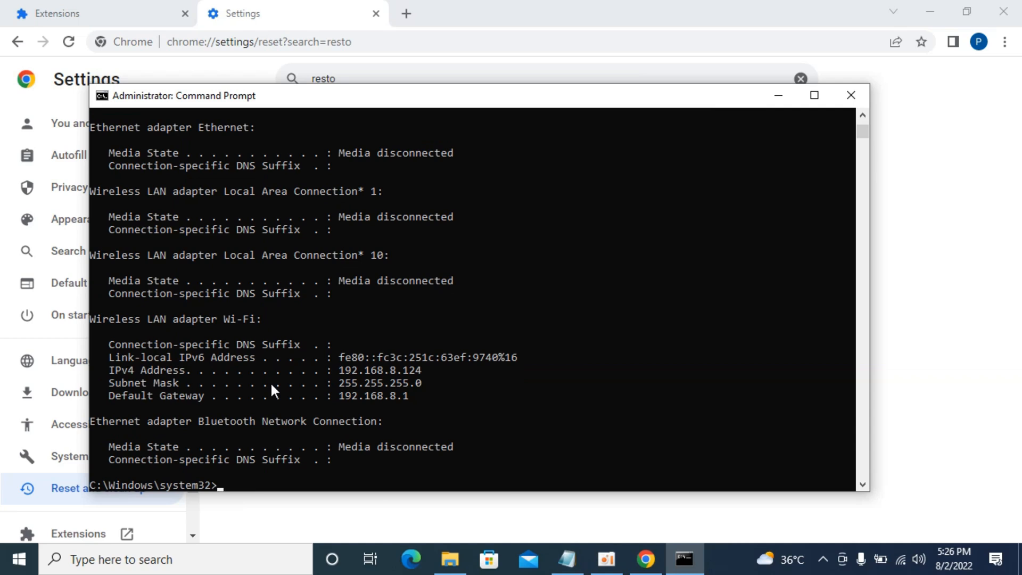
Step: Run 'ipconfig /flushdns' to flush the DNS resolver cache
type("ip")
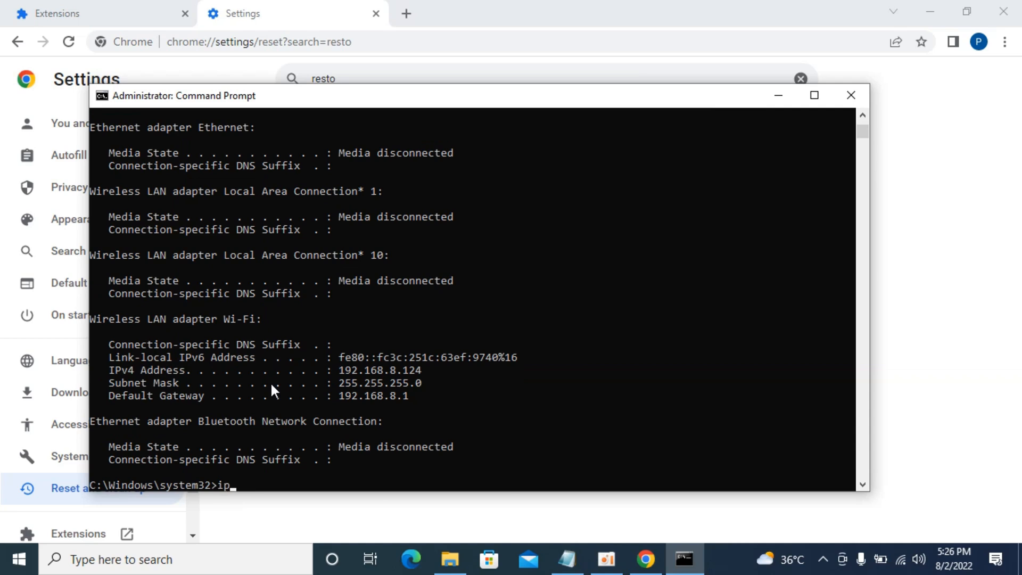
type("confi")
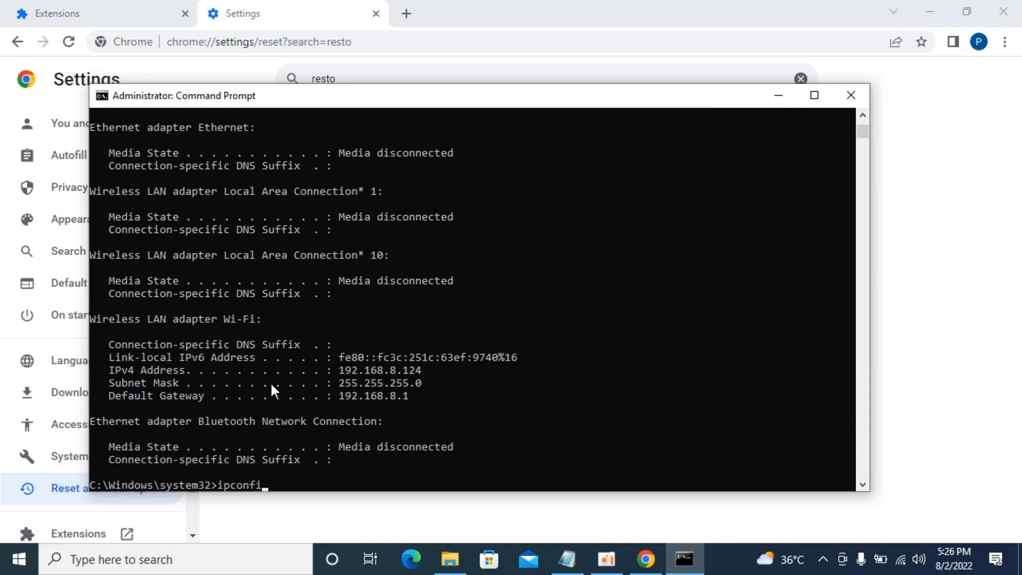
type("g /")
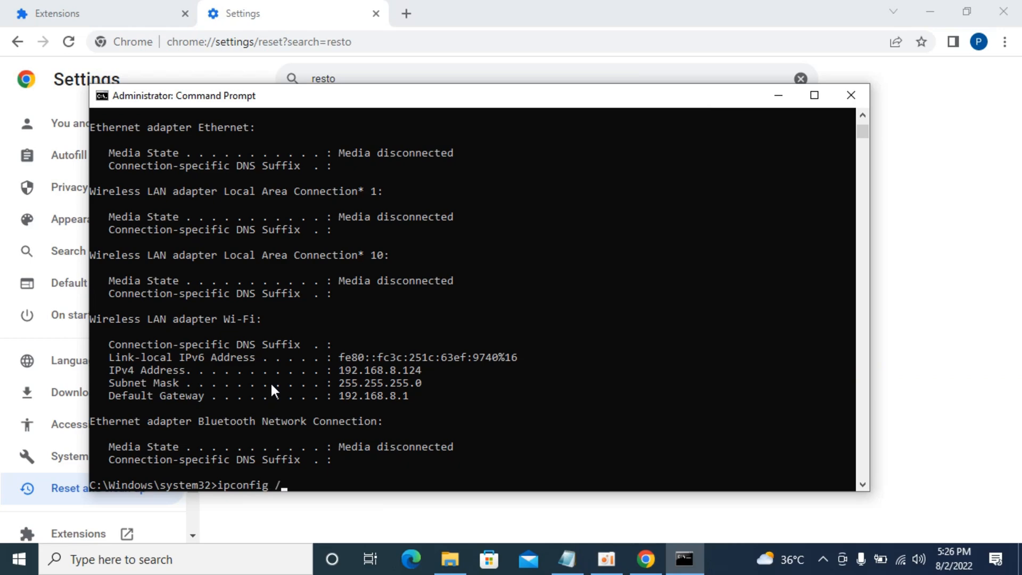
type("flu")
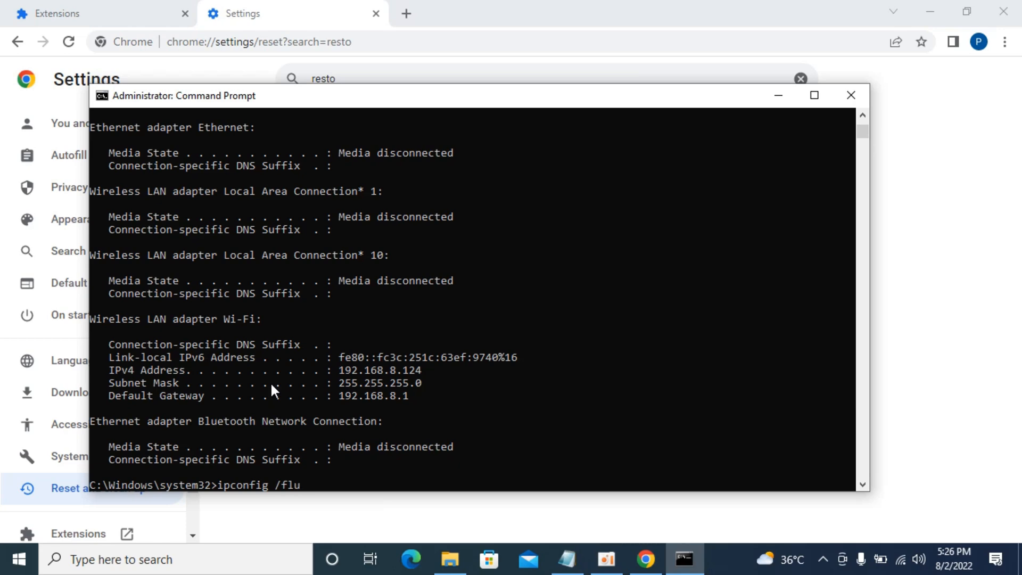
type("shdns")
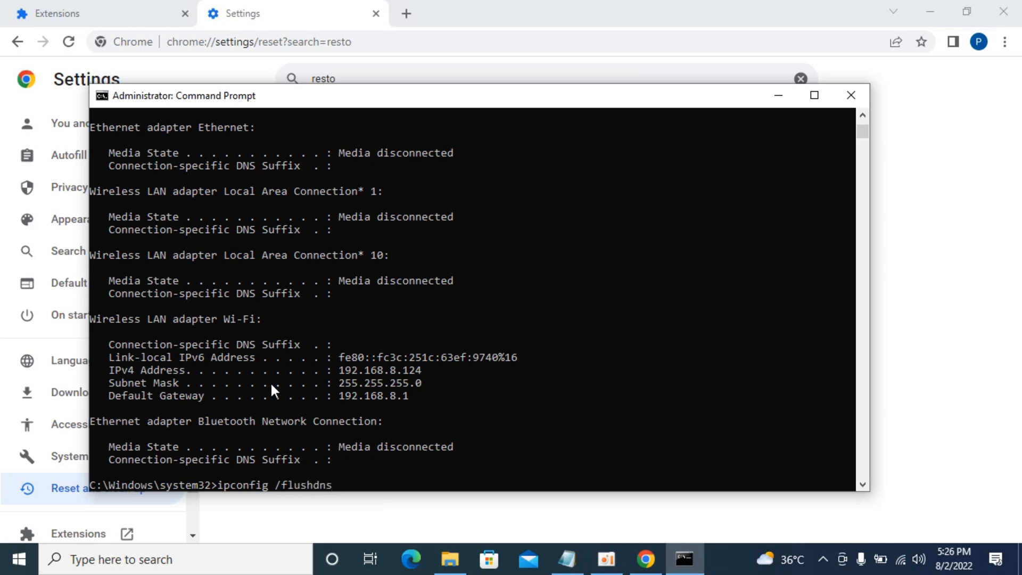
key("Return")
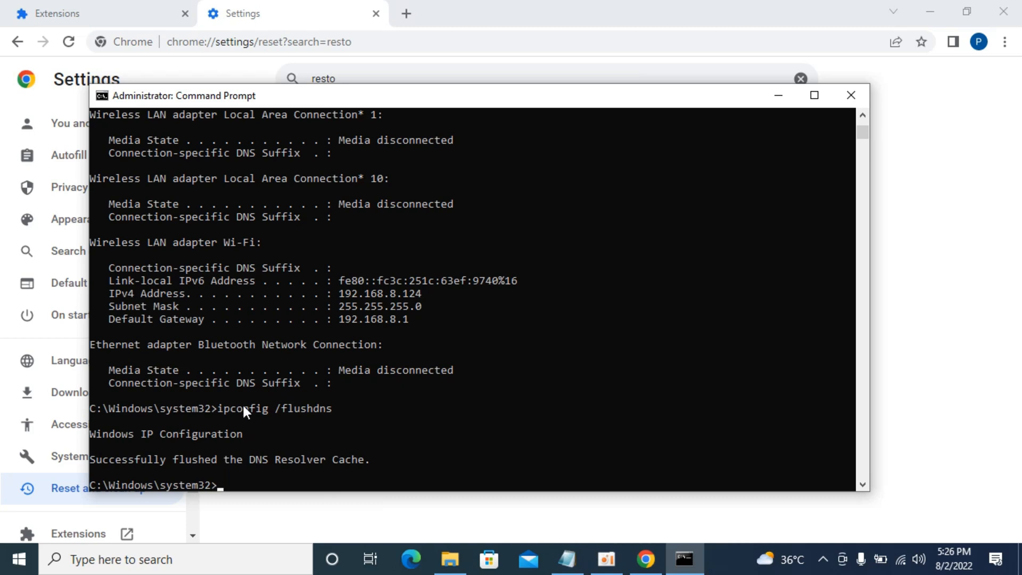
mouse_move(215, 381)
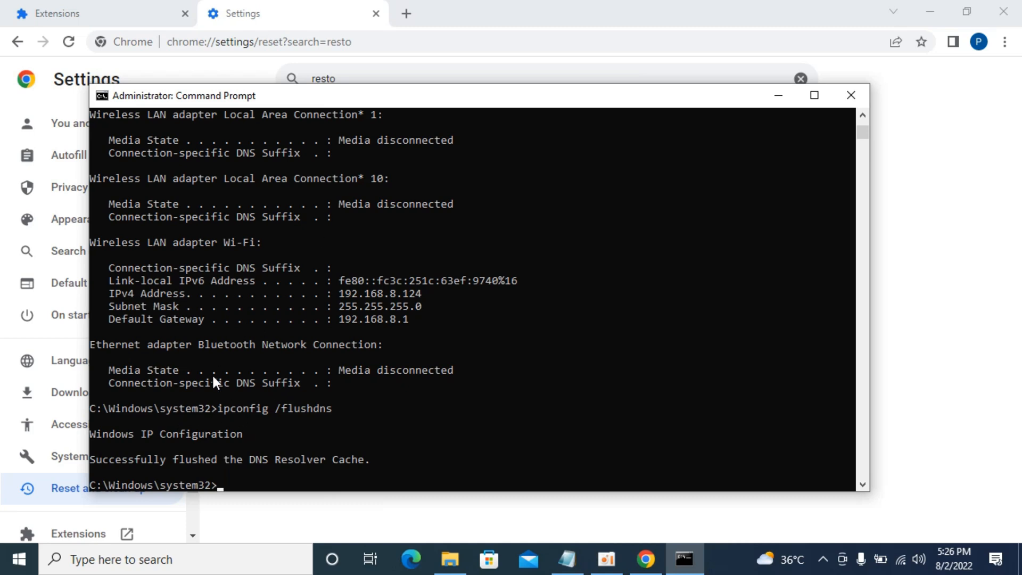